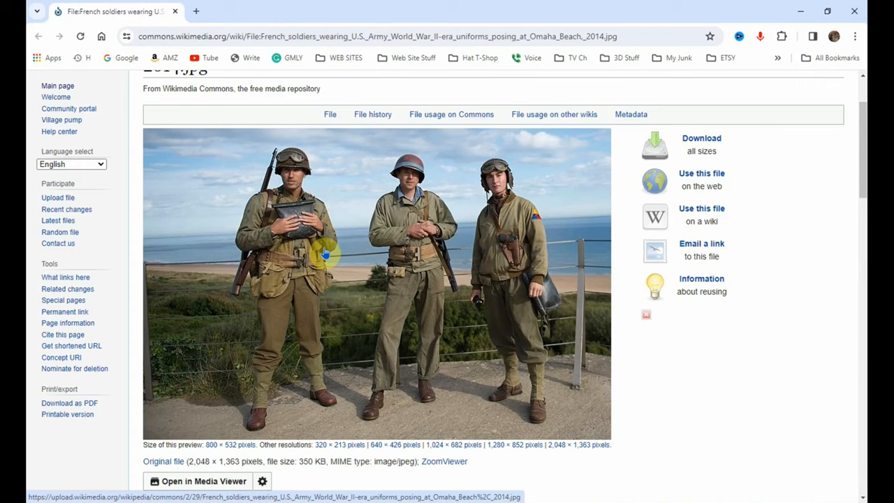
{"action": "mouse_move", "coordinate": [384, 240]}
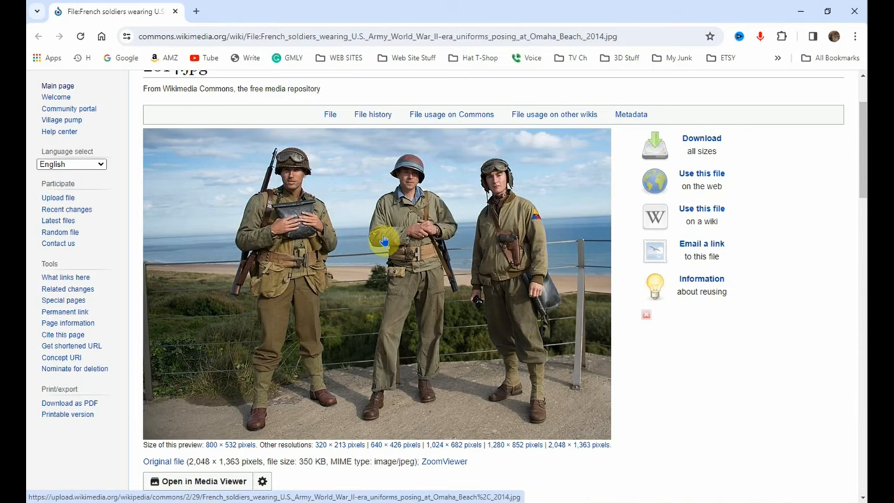
- Open the 2048-pixel version of the Omaha Beach soldiers photo from its Download options
{"action": "scroll", "scroll_direction": "down", "scroll_amount": 3}
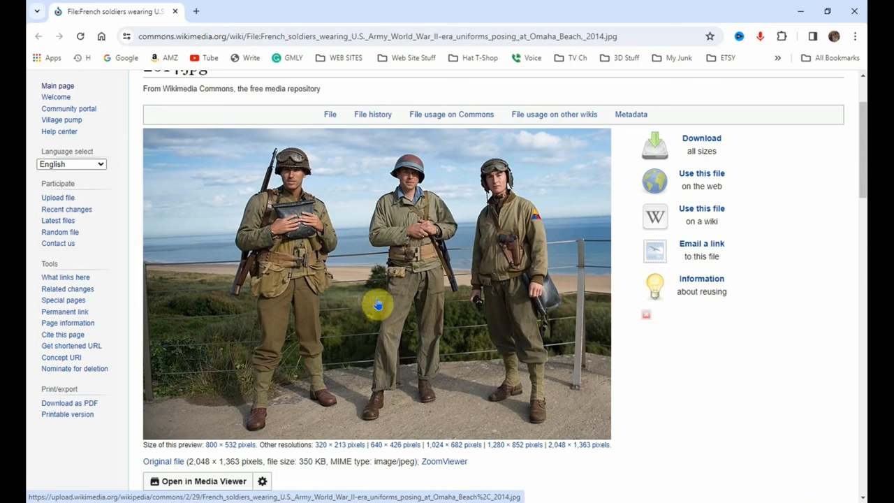
{"action": "mouse_move", "coordinate": [346, 251]}
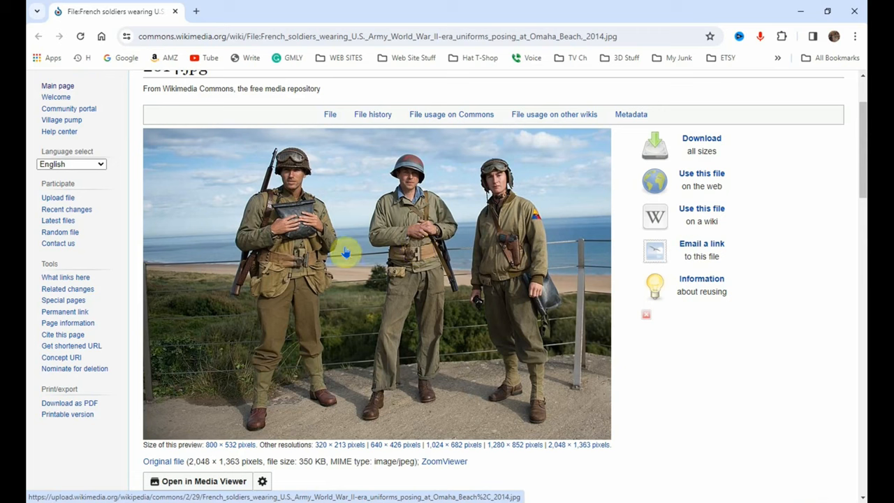
{"action": "mouse_move", "coordinate": [342, 320]}
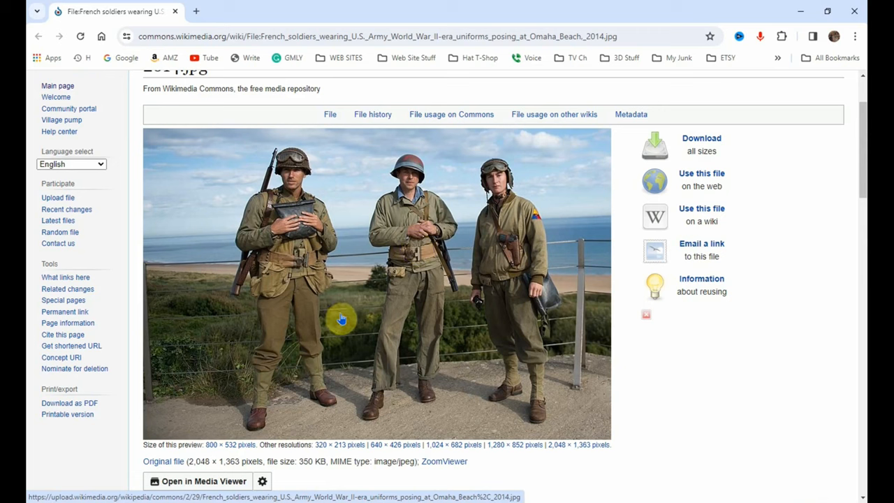
{"action": "mouse_move", "coordinate": [341, 307]}
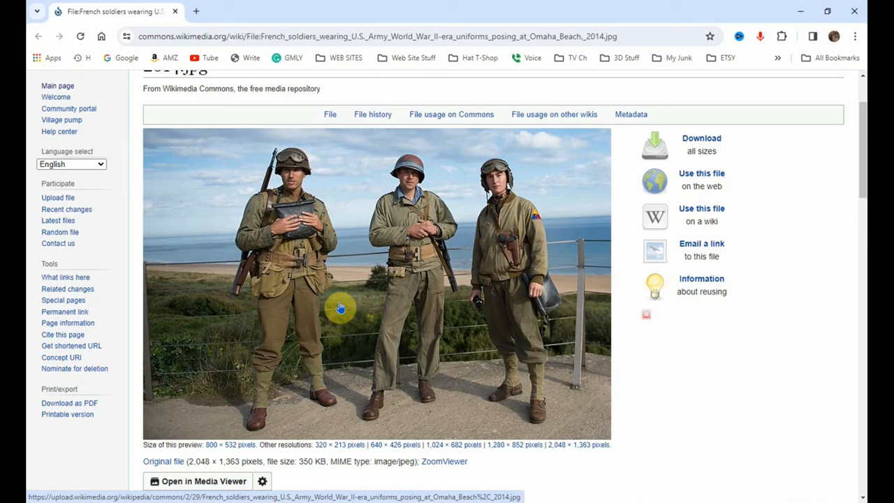
{"action": "mouse_move", "coordinate": [330, 288]}
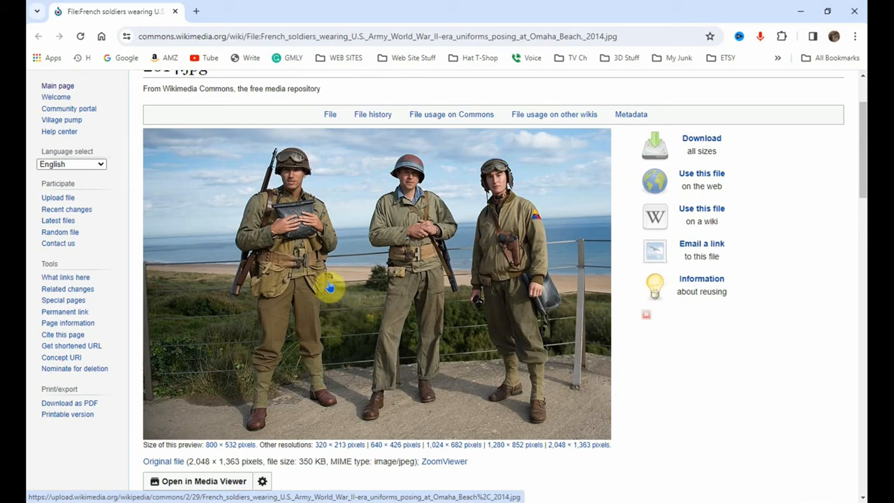
{"action": "mouse_move", "coordinate": [310, 271]}
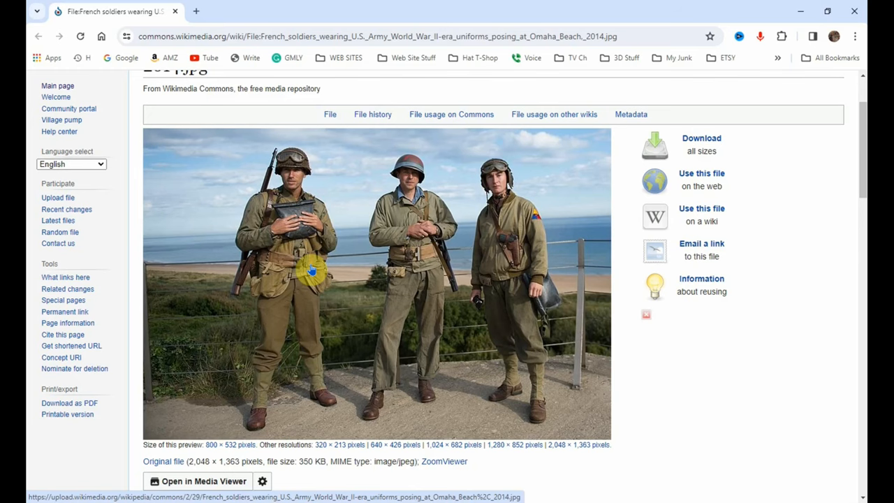
{"action": "mouse_move", "coordinate": [332, 140]}
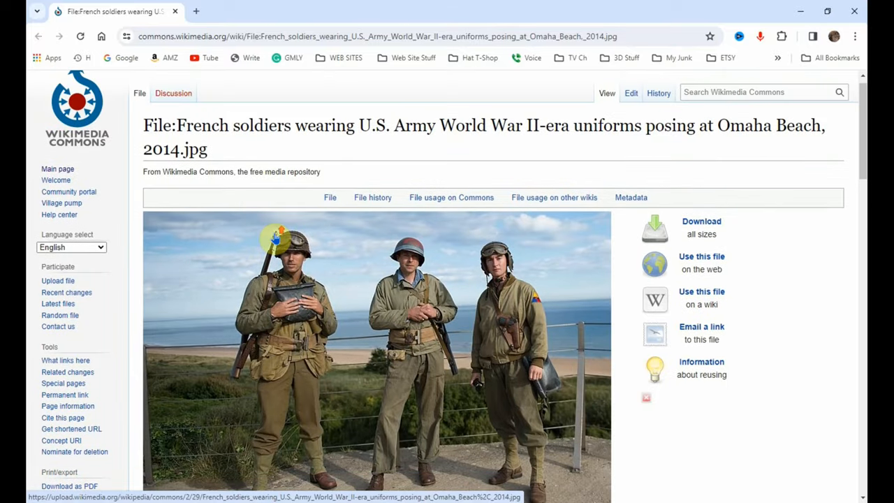
{"action": "scroll", "scroll_direction": "down", "scroll_amount": 3}
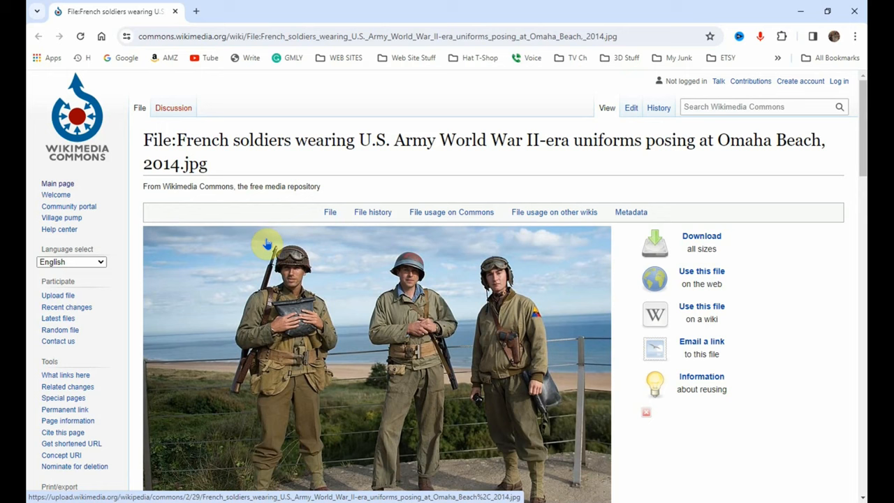
{"action": "mouse_move", "coordinate": [622, 140]}
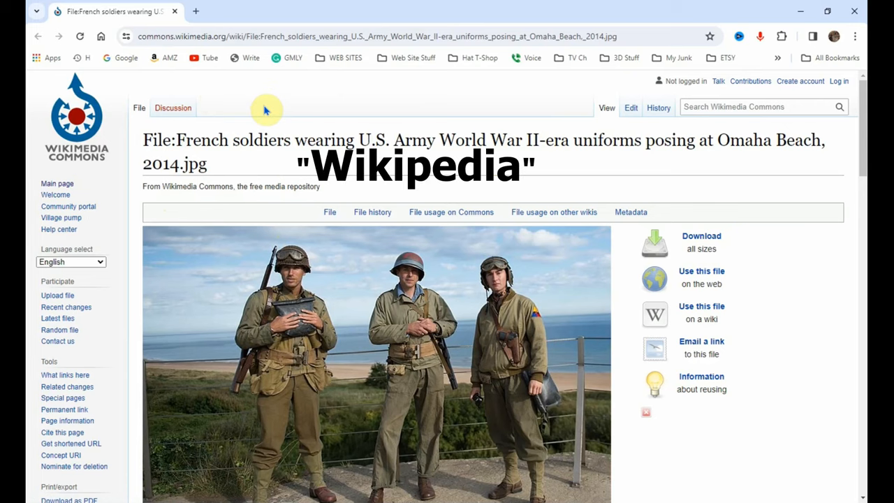
{"action": "mouse_move", "coordinate": [274, 162]}
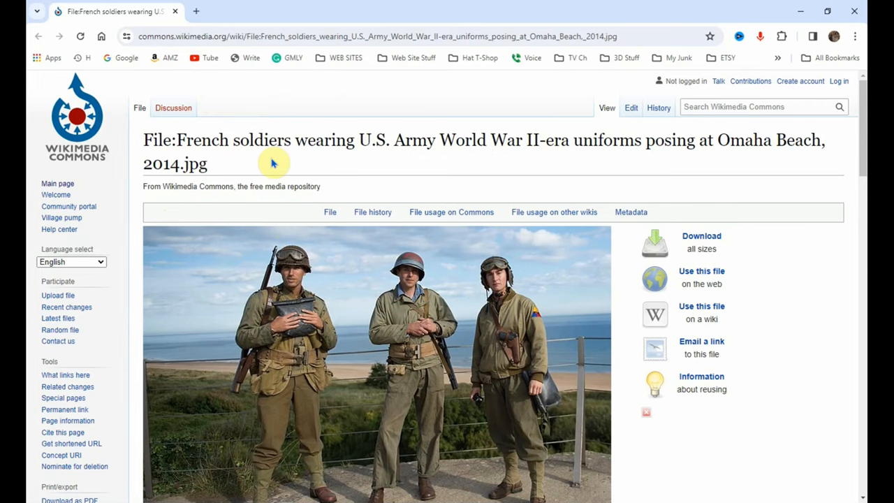
{"action": "scroll", "scroll_direction": "down", "scroll_amount": 3}
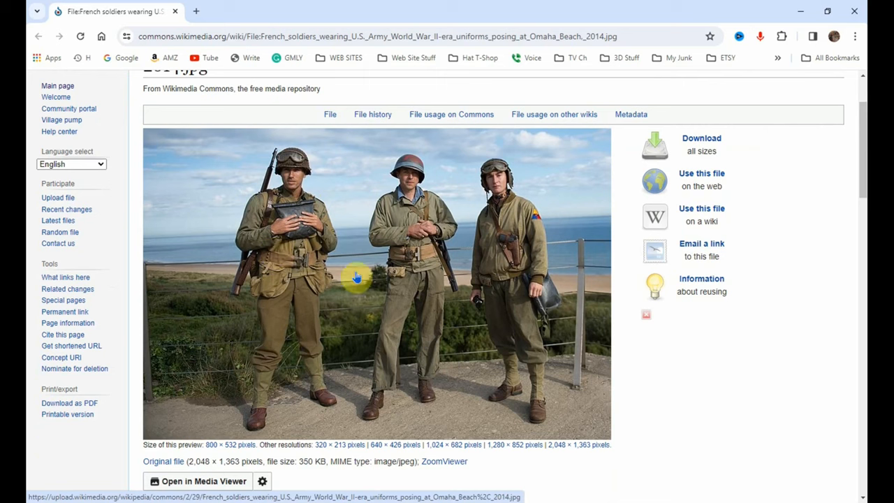
{"action": "mouse_move", "coordinate": [313, 152]}
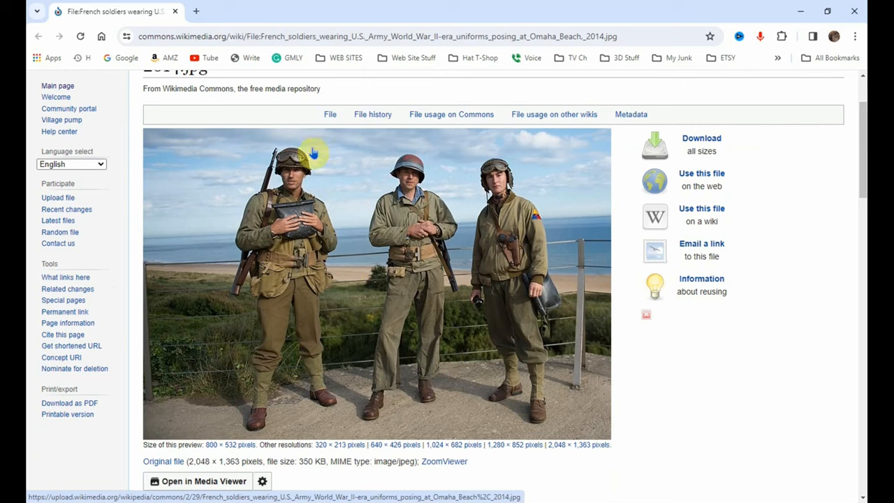
{"action": "mouse_move", "coordinate": [338, 271]}
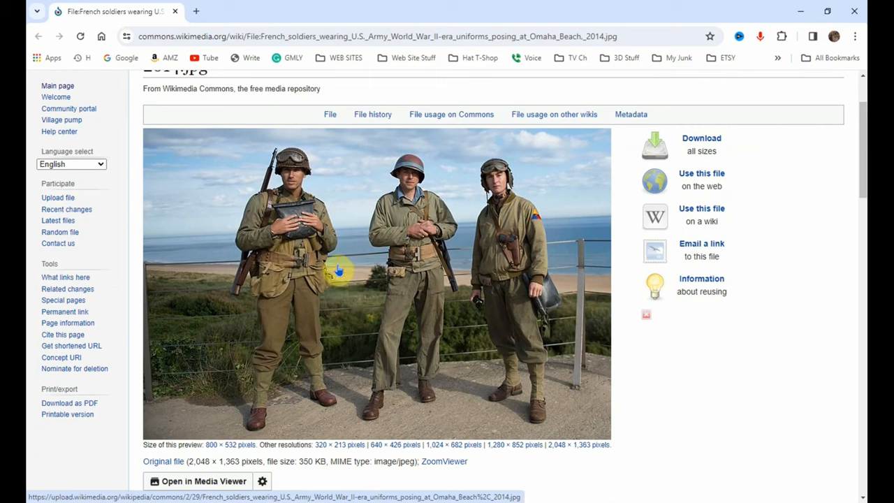
{"action": "mouse_move", "coordinate": [307, 152]}
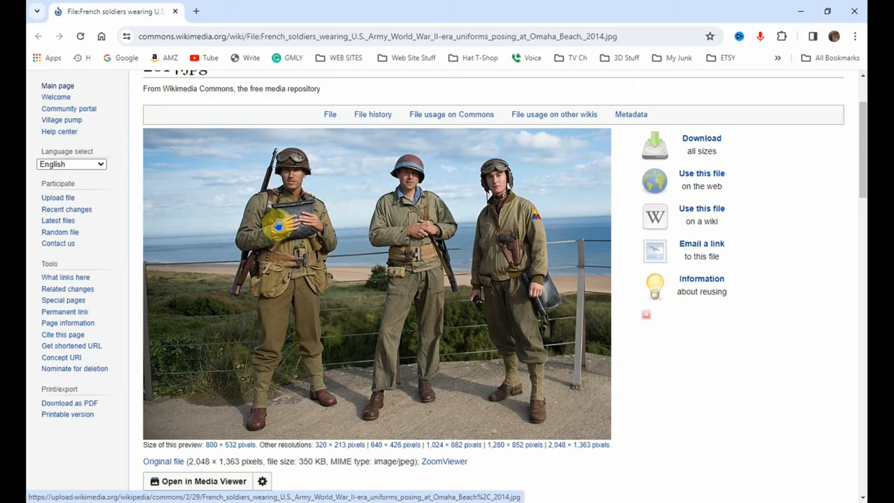
{"action": "mouse_move", "coordinate": [400, 296]}
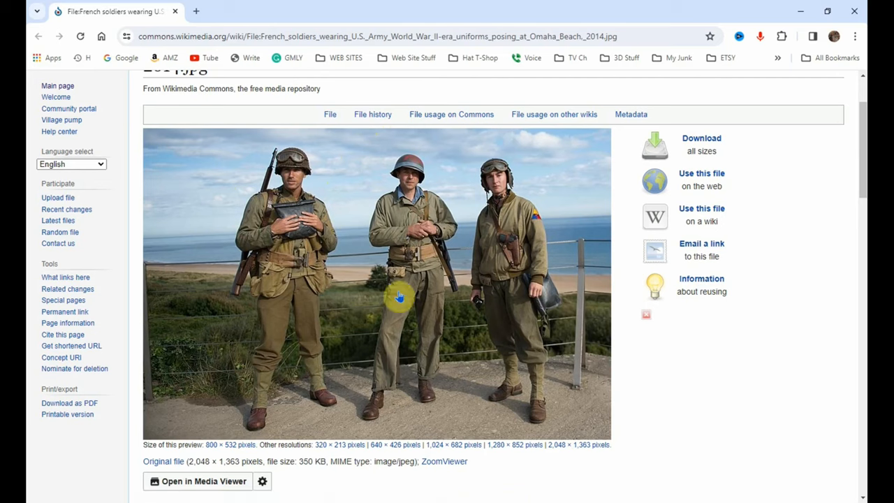
{"action": "mouse_move", "coordinate": [537, 444]}
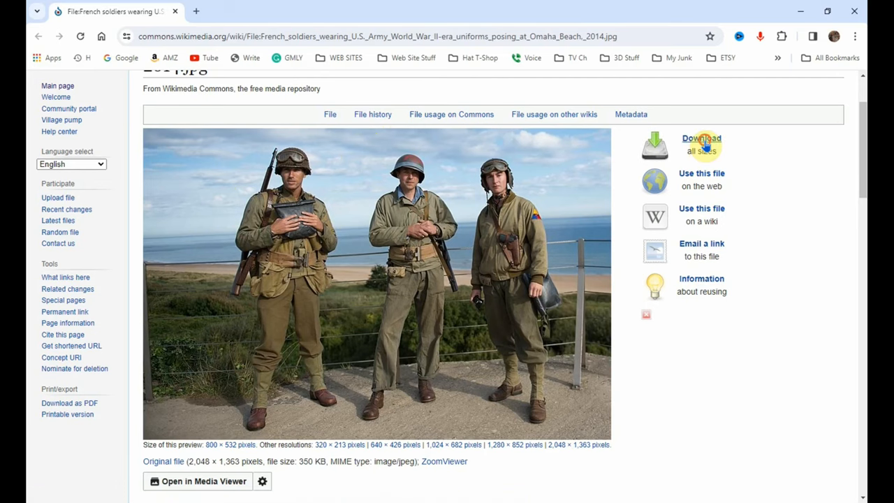
{"action": "left_click", "coordinate": [701, 139]}
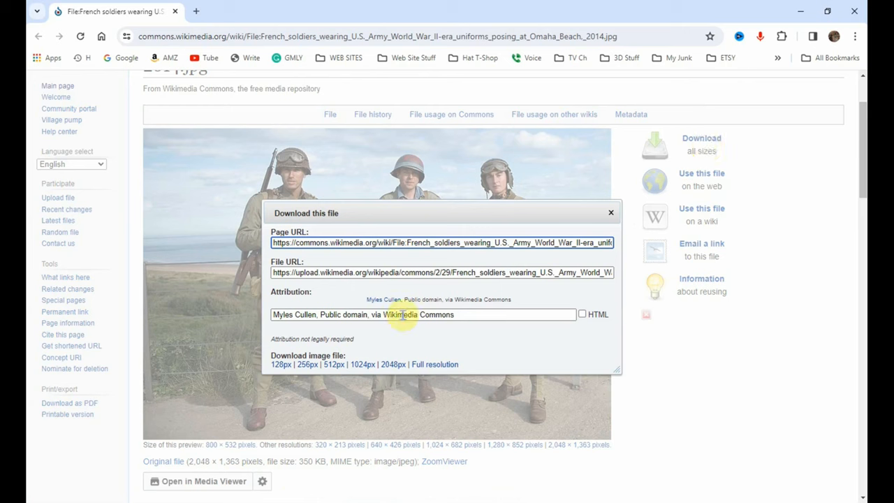
{"action": "mouse_move", "coordinate": [310, 355]}
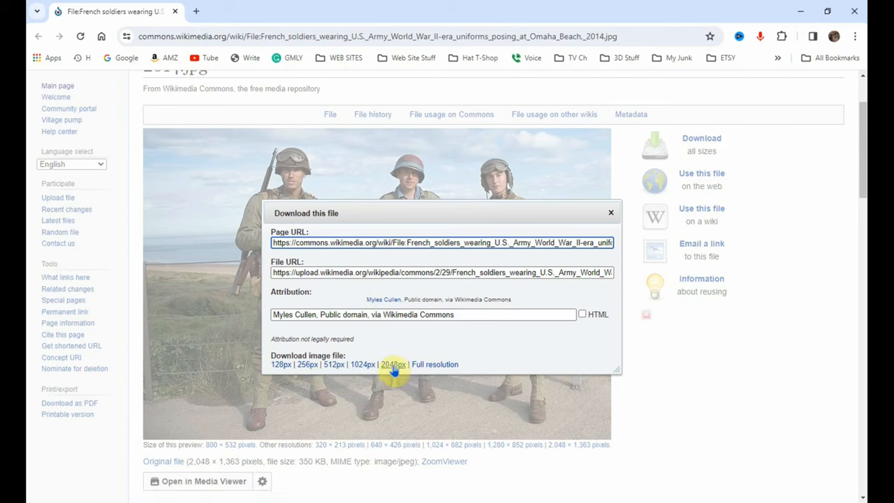
{"action": "left_click", "coordinate": [392, 363]}
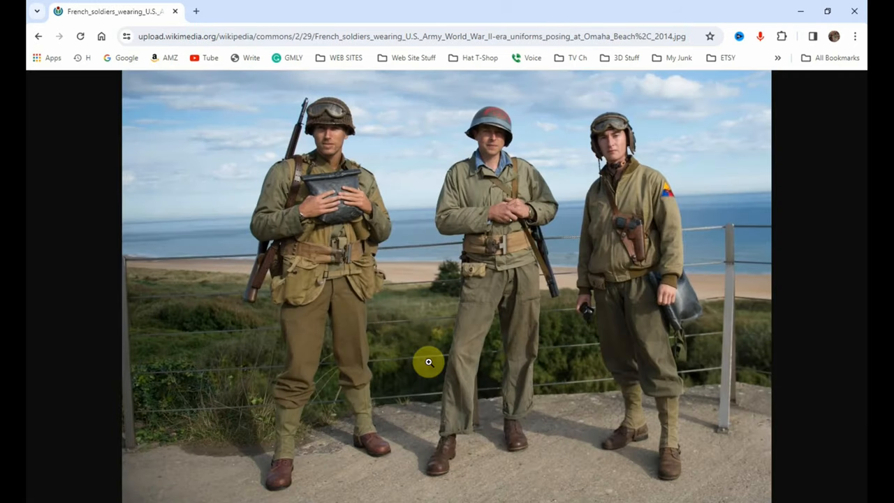
{"action": "mouse_move", "coordinate": [408, 327]}
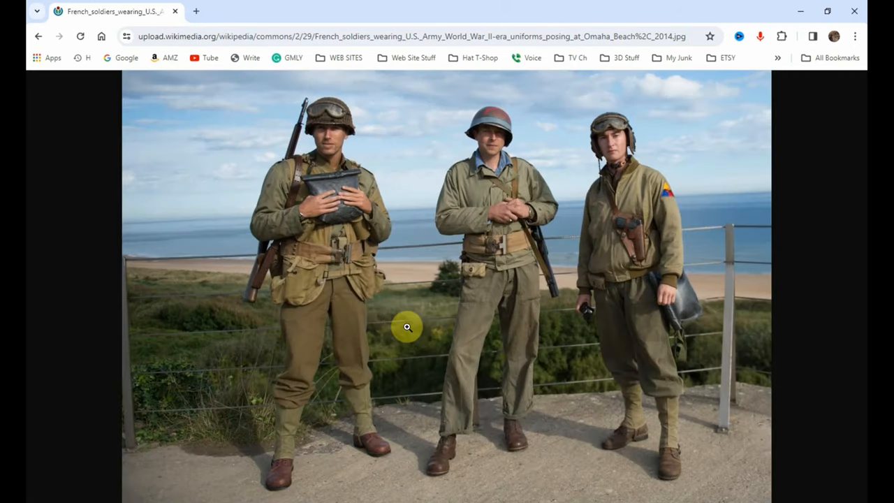
{"action": "mouse_move", "coordinate": [430, 211]}
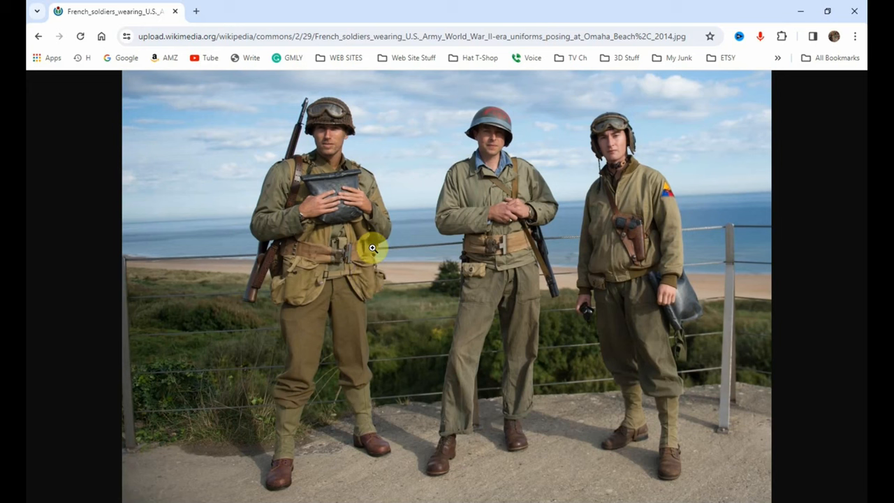
- Start saving the full-size photo to disk via Save image as
{"action": "right_click", "coordinate": [373, 248]}
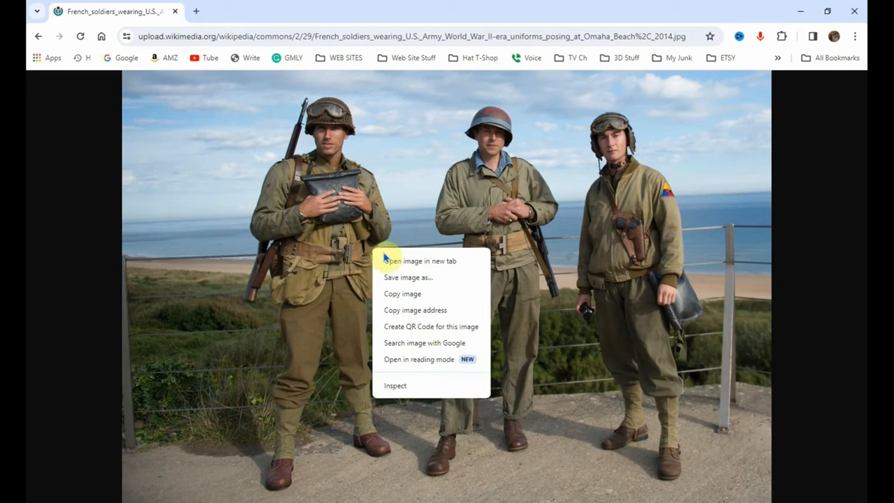
{"action": "left_click", "coordinate": [408, 276]}
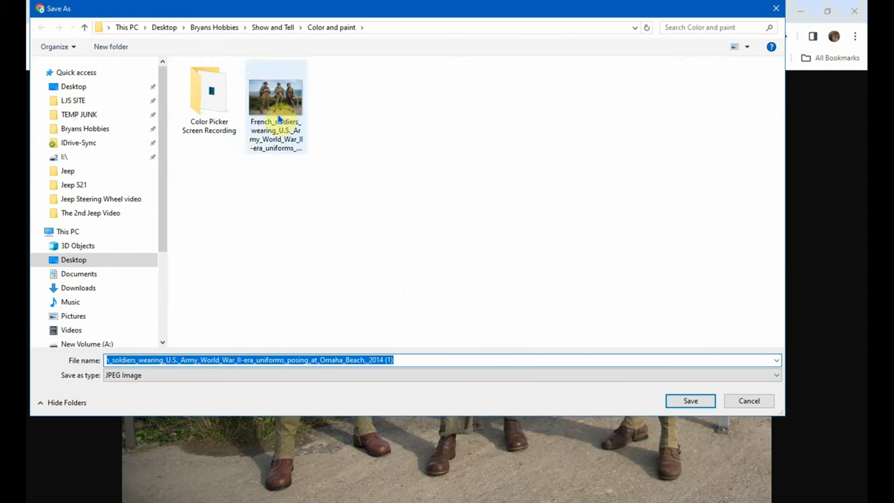
{"action": "mouse_move", "coordinate": [275, 97]}
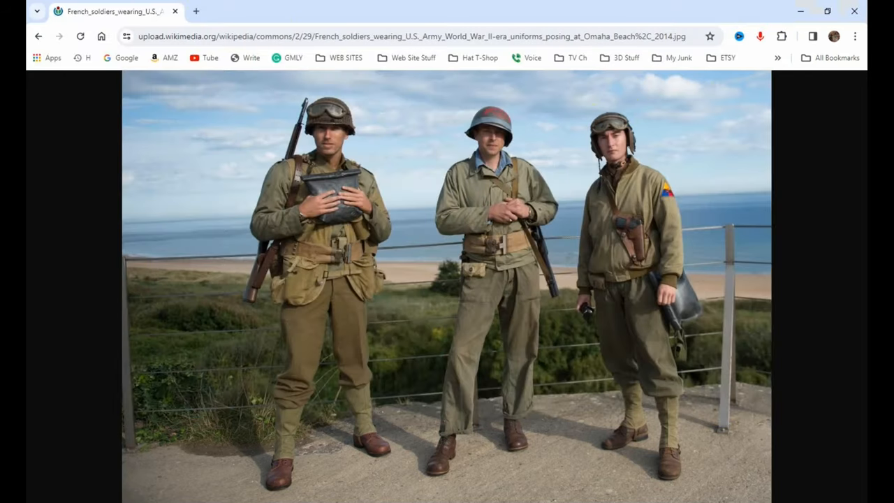
{"action": "mouse_move", "coordinate": [259, 109]}
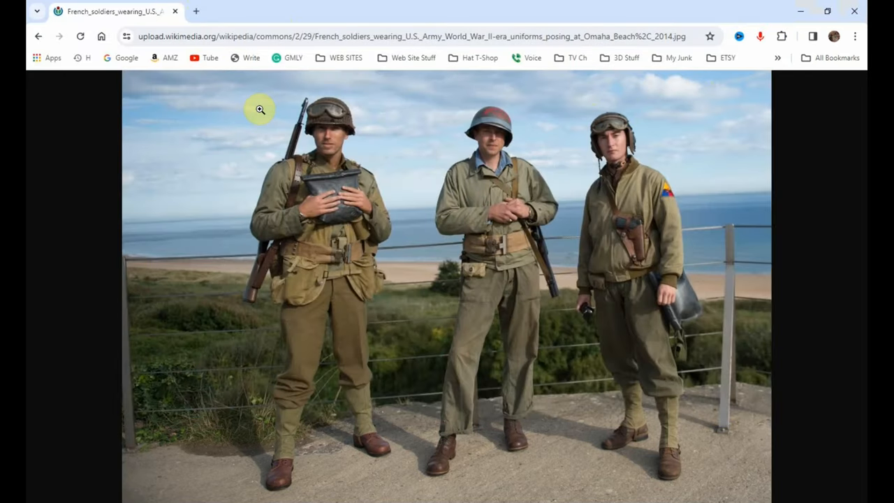
{"action": "mouse_move", "coordinate": [231, 80]}
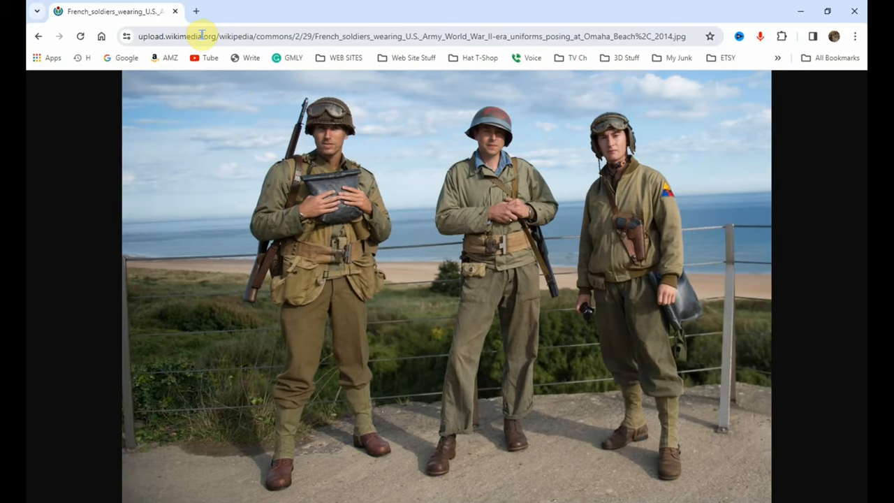
{"action": "left_click", "coordinate": [402, 274]}
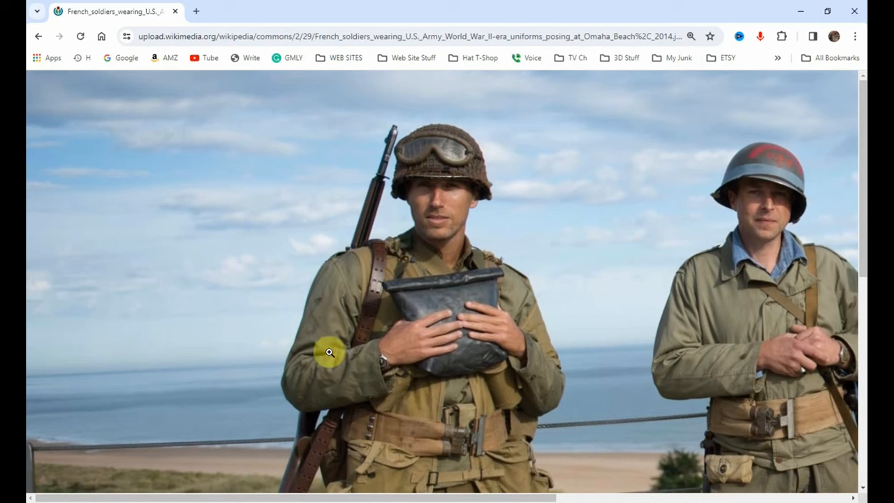
{"action": "mouse_move", "coordinate": [458, 237]}
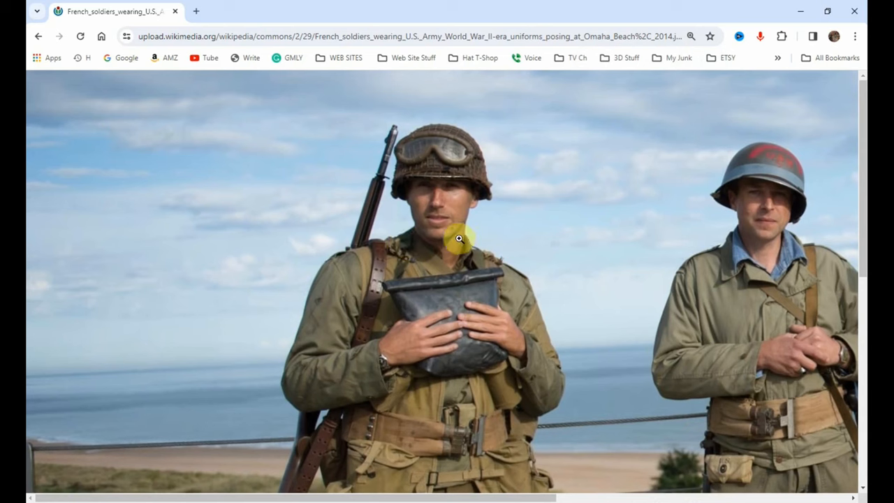
{"action": "mouse_move", "coordinate": [362, 327]}
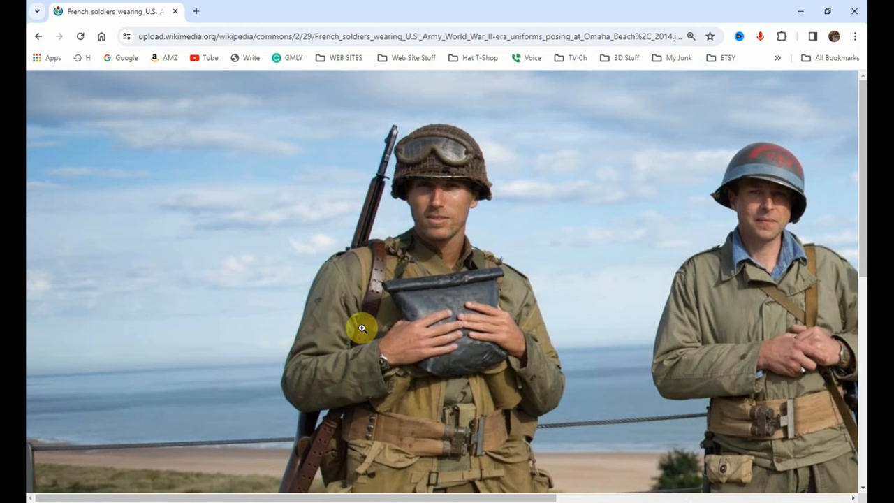
{"action": "mouse_move", "coordinate": [333, 310]}
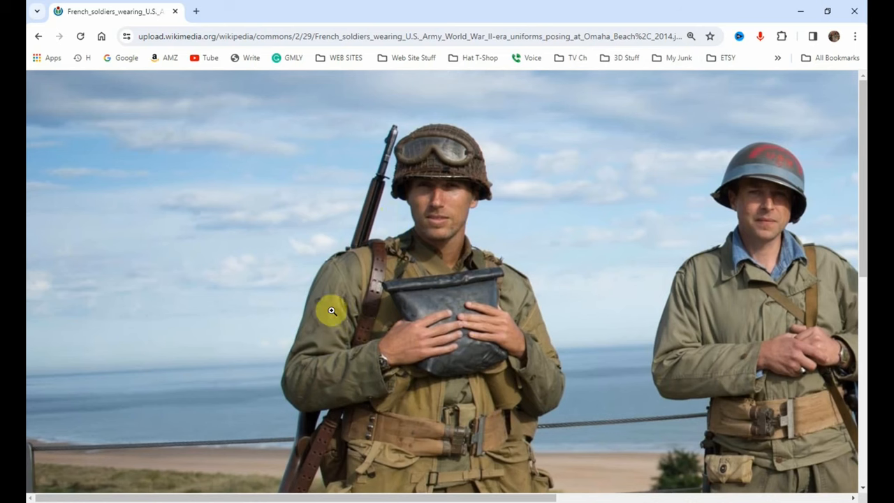
{"action": "mouse_move", "coordinate": [377, 420]}
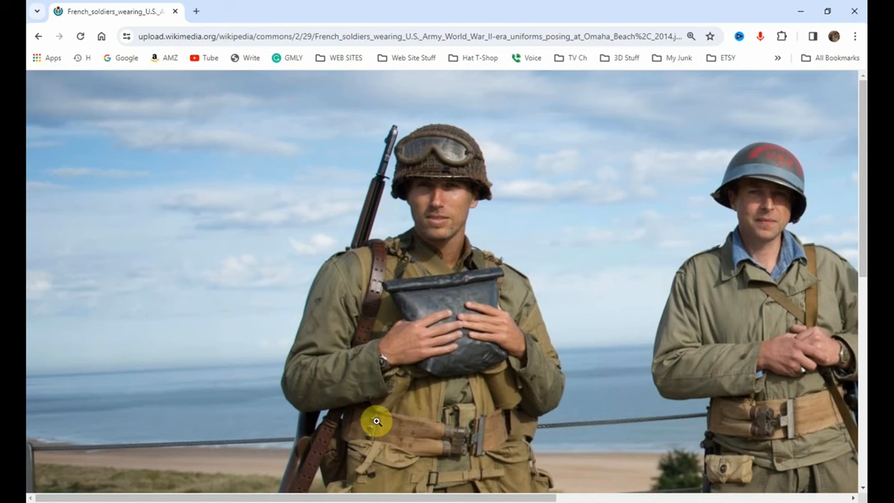
{"action": "scroll", "scroll_direction": "down", "scroll_amount": 3}
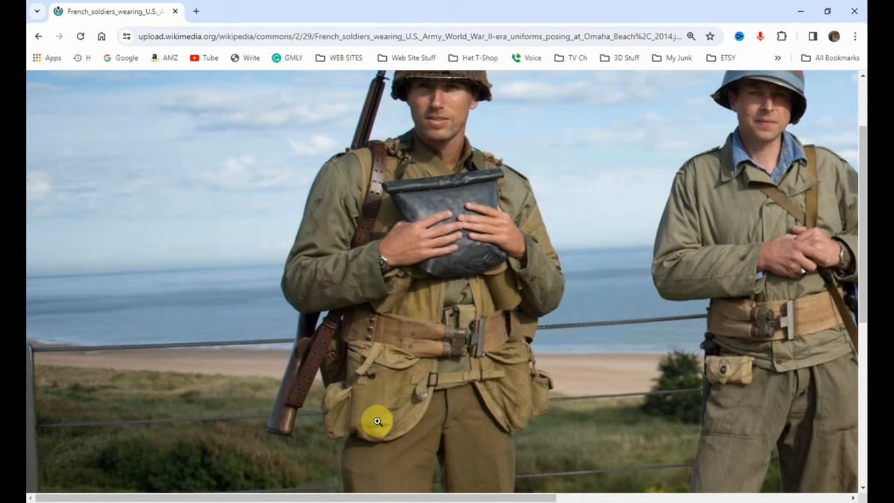
{"action": "scroll", "scroll_direction": "down", "scroll_amount": 3}
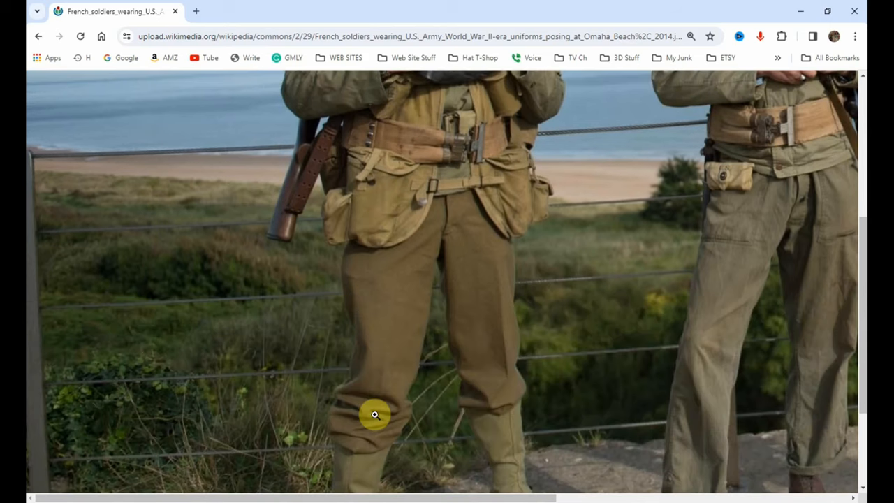
{"action": "mouse_move", "coordinate": [508, 287]}
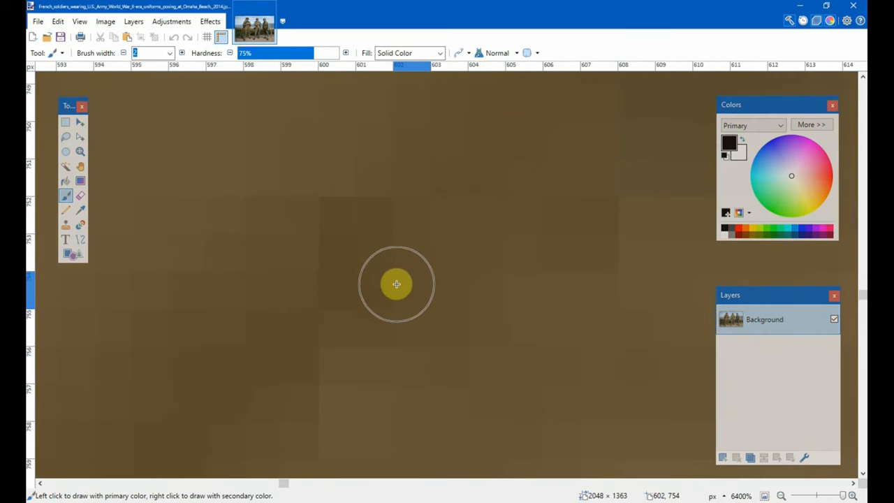
{"action": "mouse_move", "coordinate": [227, 193]}
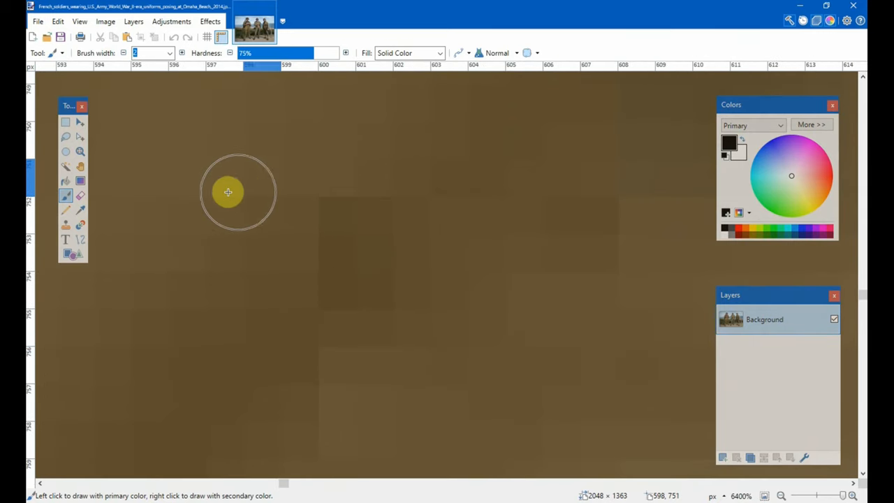
{"action": "mouse_move", "coordinate": [326, 224]}
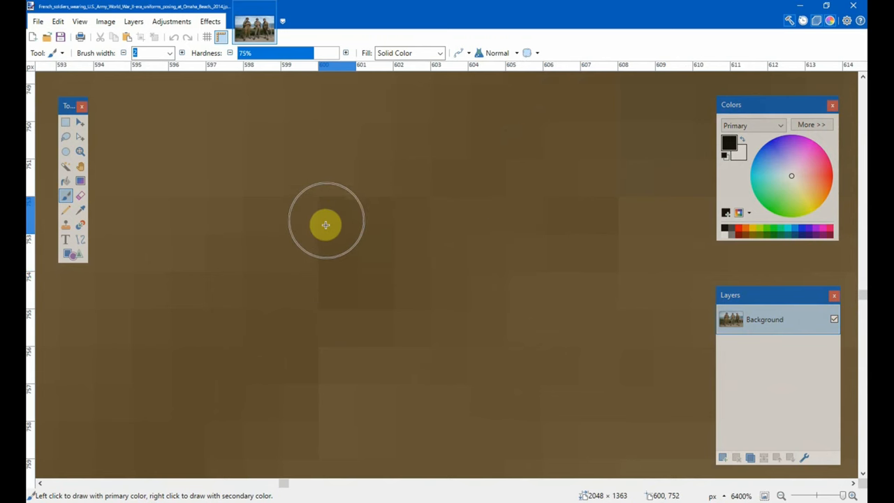
{"action": "mouse_move", "coordinate": [458, 176]}
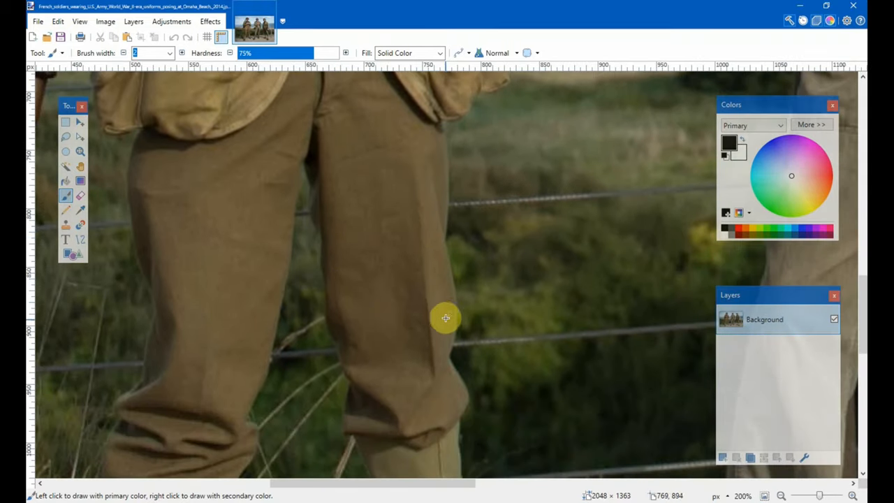
{"action": "mouse_move", "coordinate": [416, 258]}
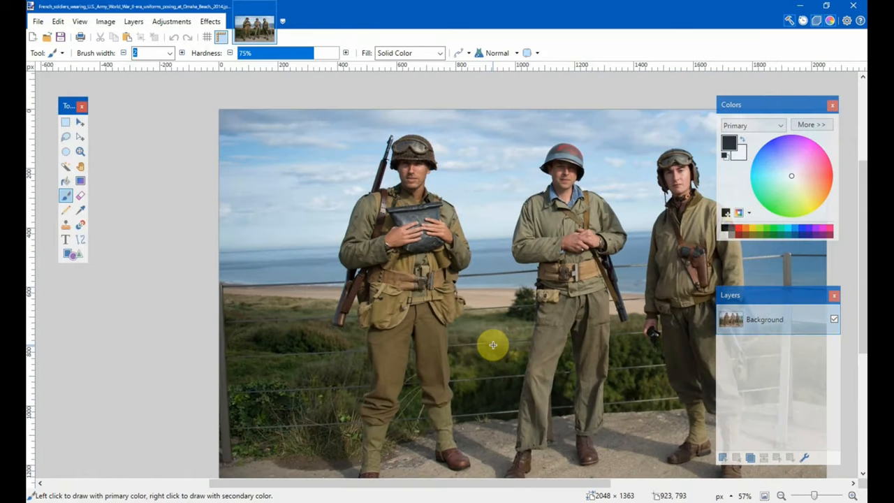
{"action": "mouse_move", "coordinate": [480, 341]}
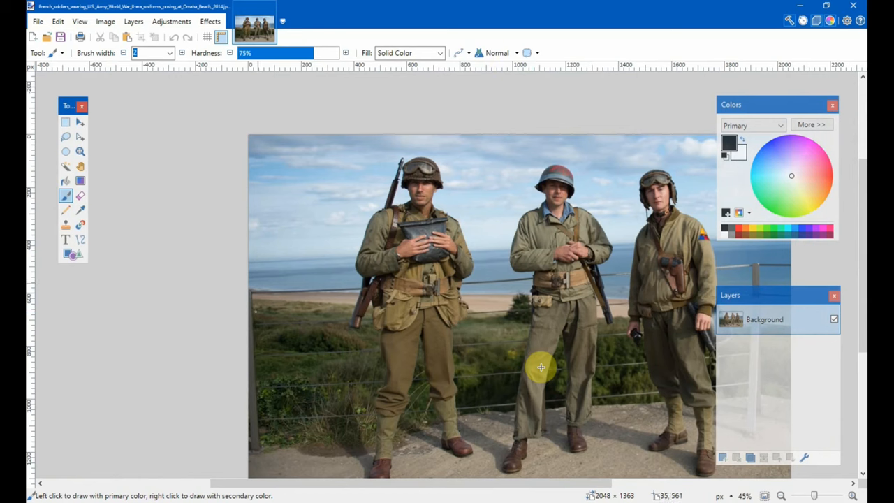
{"action": "mouse_move", "coordinate": [578, 215]}
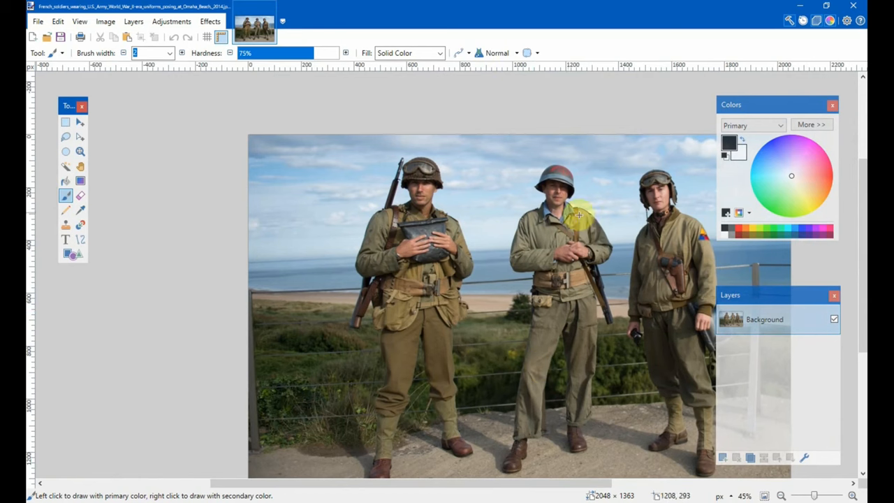
{"action": "mouse_move", "coordinate": [494, 234]}
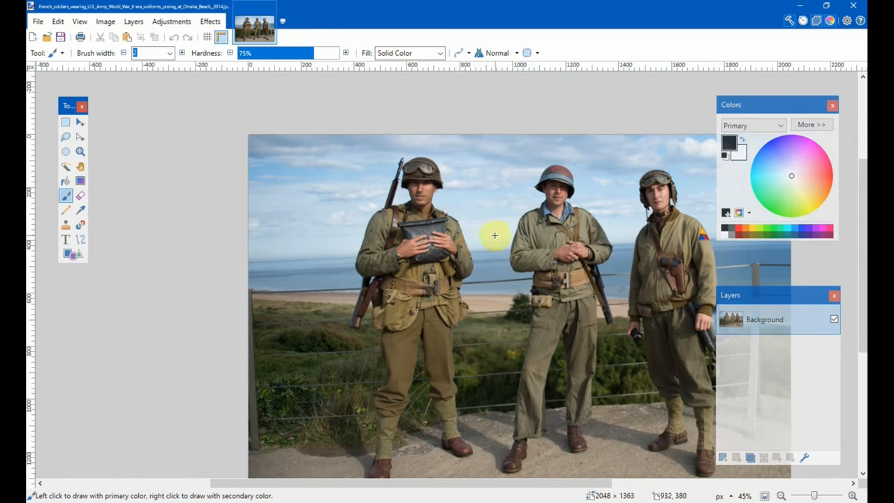
{"action": "mouse_move", "coordinate": [511, 251]}
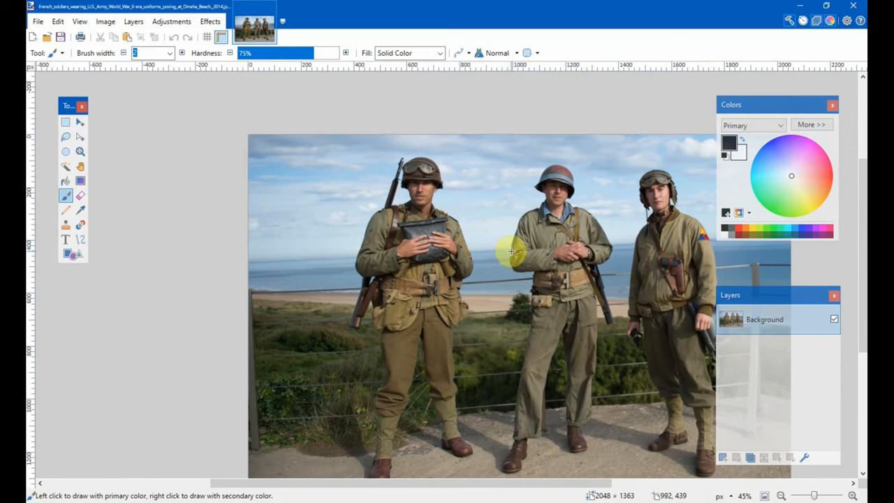
{"action": "mouse_move", "coordinate": [523, 250]}
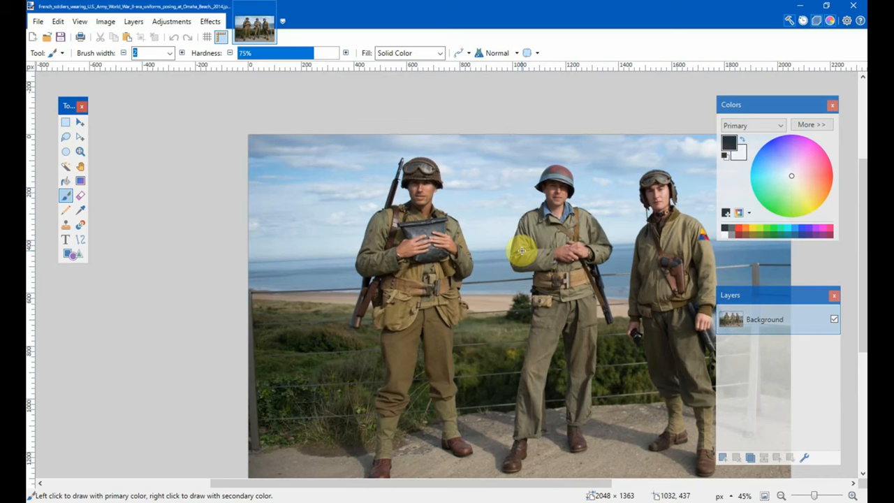
{"action": "mouse_move", "coordinate": [706, 390]}
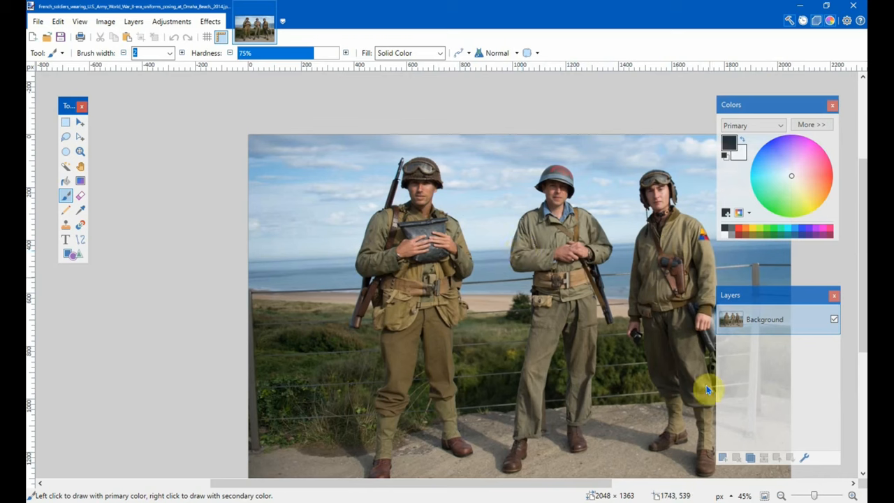
{"action": "mouse_move", "coordinate": [636, 345]}
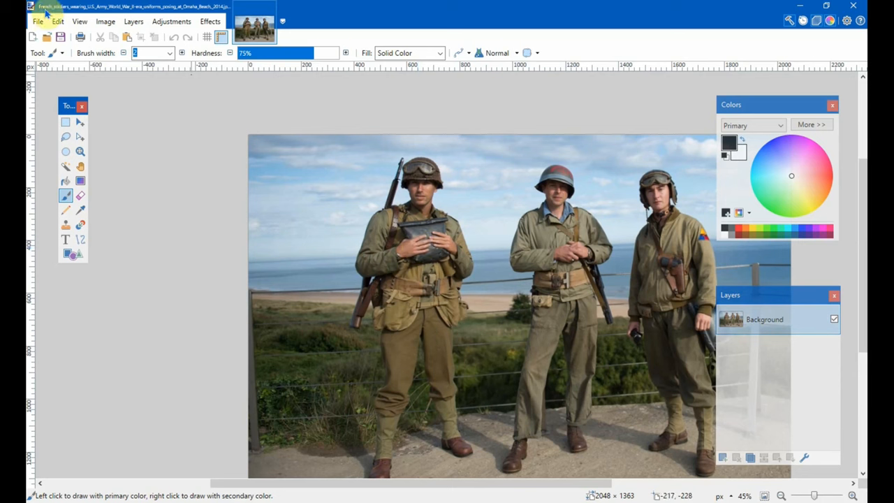
{"action": "mouse_move", "coordinate": [155, 129]}
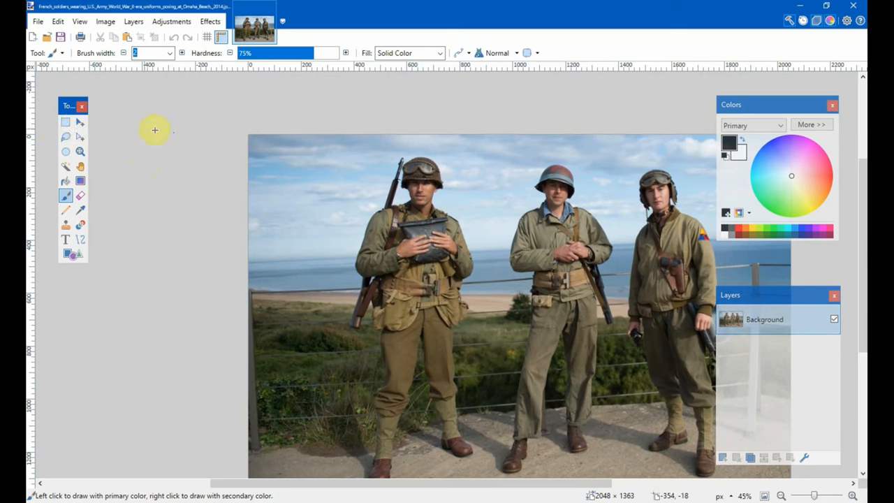
{"action": "mouse_move", "coordinate": [218, 170]}
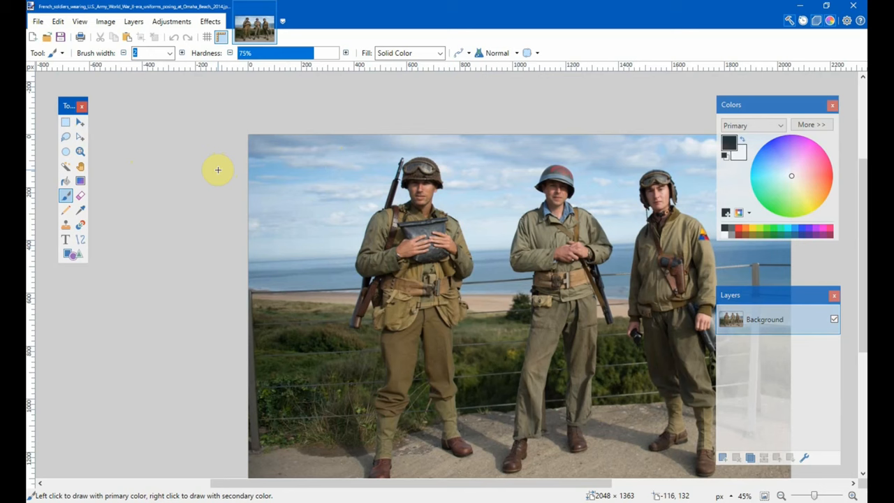
{"action": "mouse_move", "coordinate": [217, 179]}
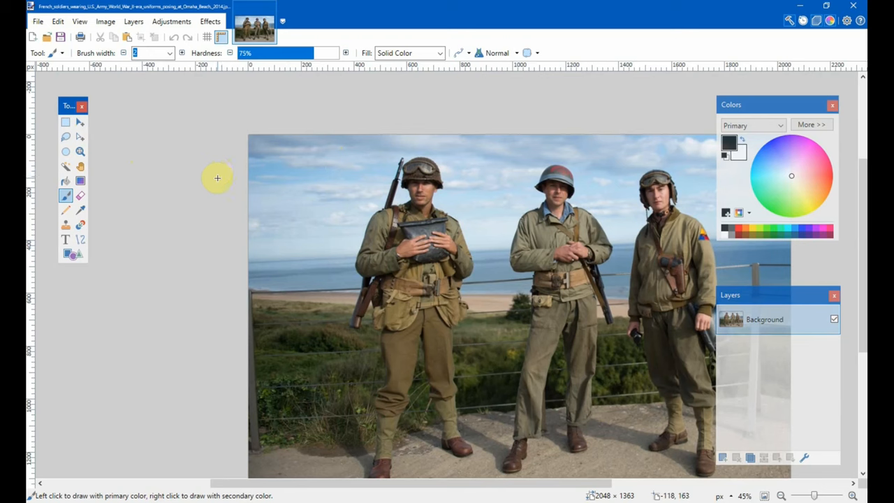
{"action": "mouse_move", "coordinate": [218, 180]}
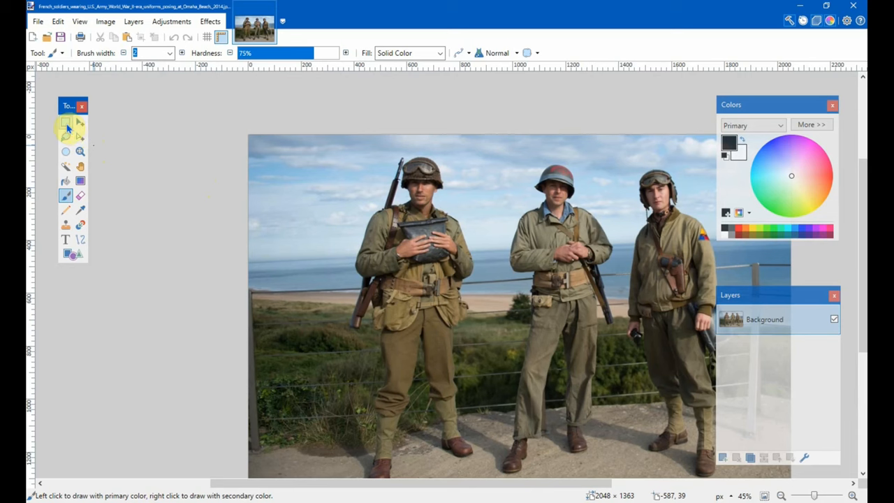
- Select a rectangle around the leftmost soldier and crop the image to it
{"action": "left_click", "coordinate": [64, 122]}
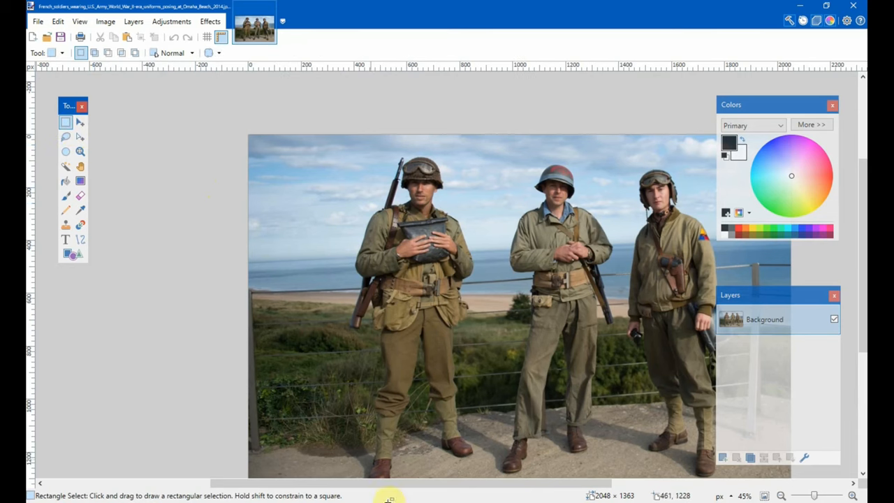
{"action": "mouse_move", "coordinate": [363, 475]}
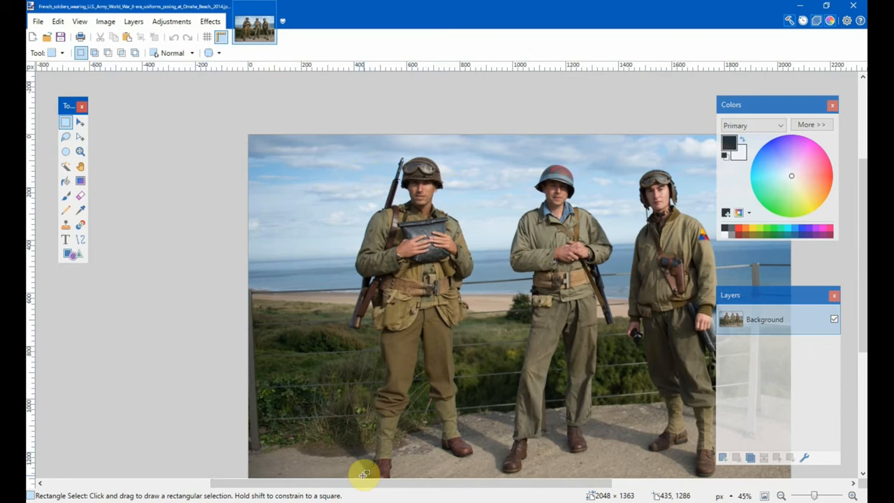
{"action": "left_click_drag", "start_coordinate": [363, 134], "coordinate": [458, 461]}
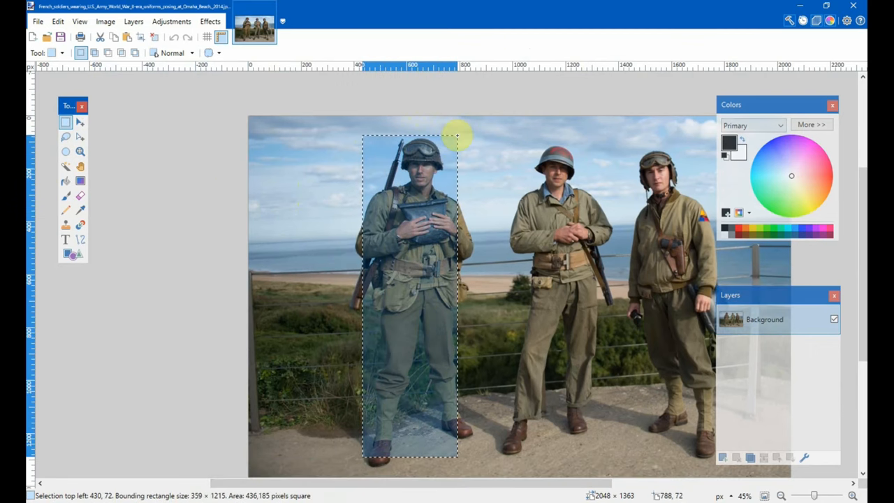
{"action": "left_click_drag", "start_coordinate": [458, 136], "coordinate": [481, 139]}
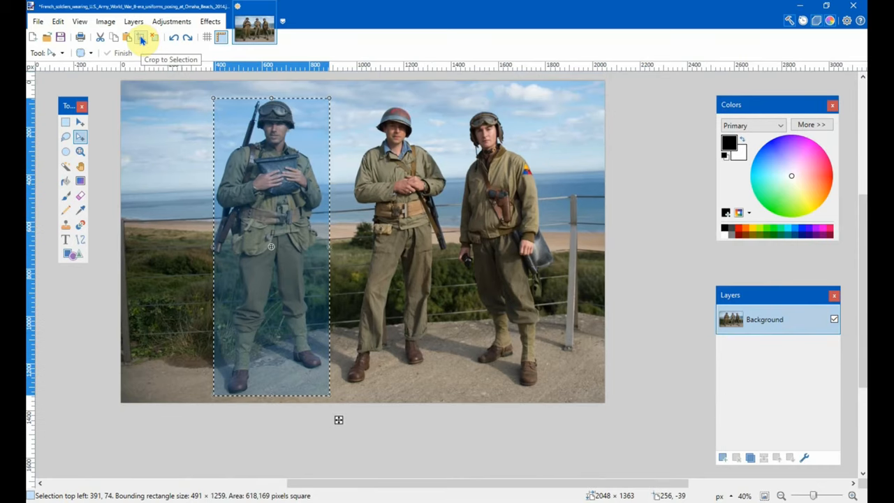
{"action": "left_click", "coordinate": [140, 36]}
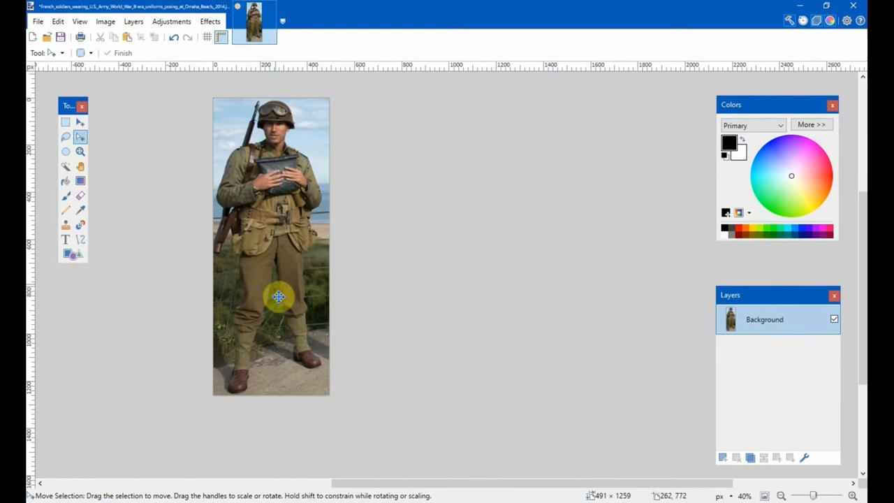
{"action": "mouse_move", "coordinate": [237, 78]}
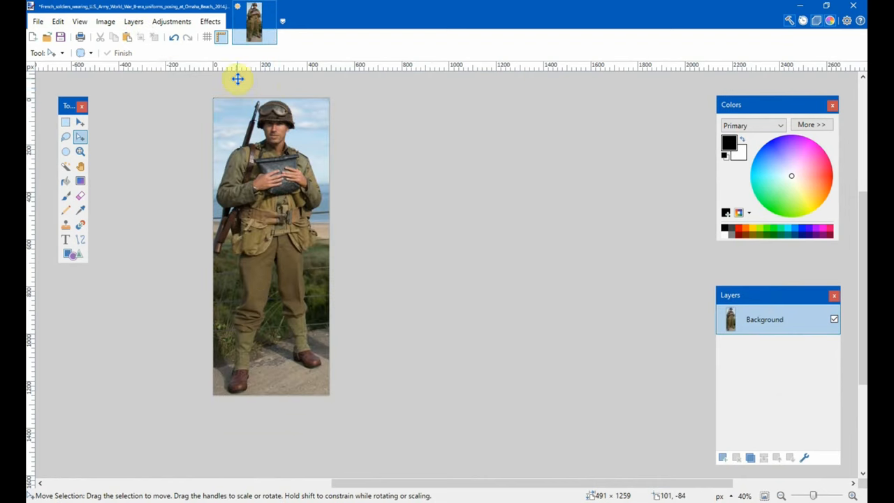
{"action": "mouse_move", "coordinate": [324, 248]}
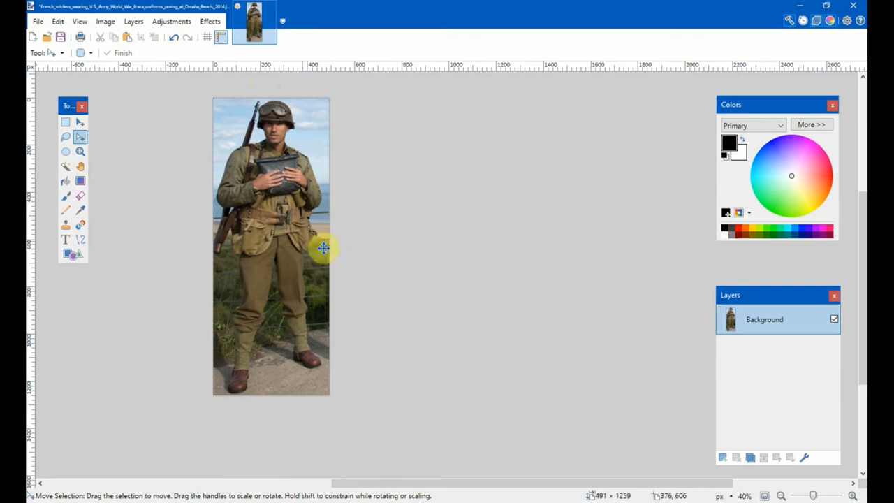
{"action": "mouse_move", "coordinate": [416, 150]}
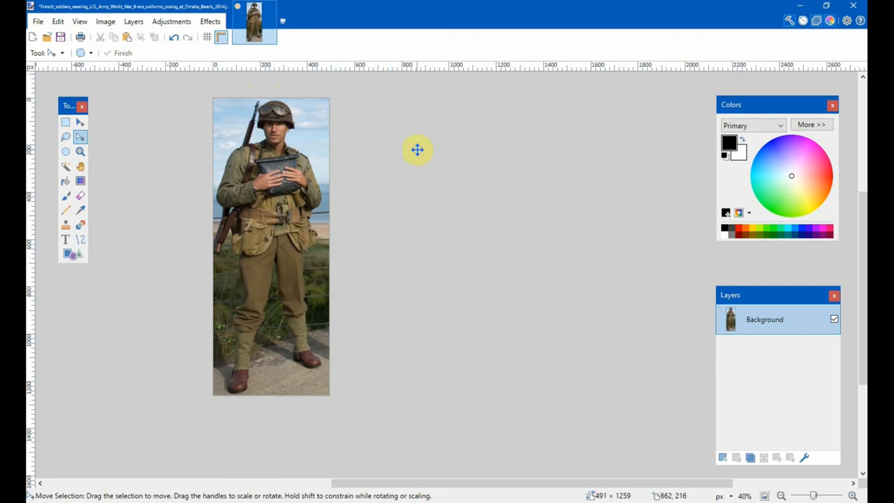
{"action": "mouse_move", "coordinate": [106, 21]}
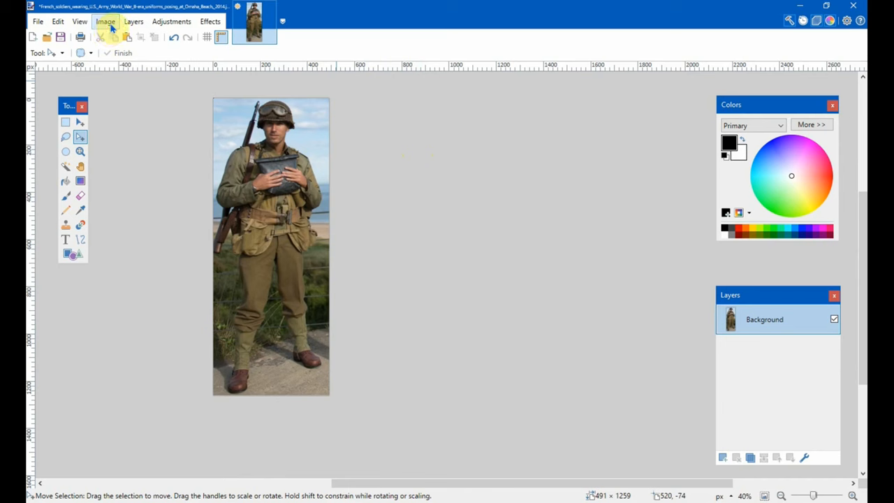
- Resize the image to a print height of 8.49 inches, giving 993 × 2546 pixels at 300 ppi
{"action": "left_click", "coordinate": [105, 21]}
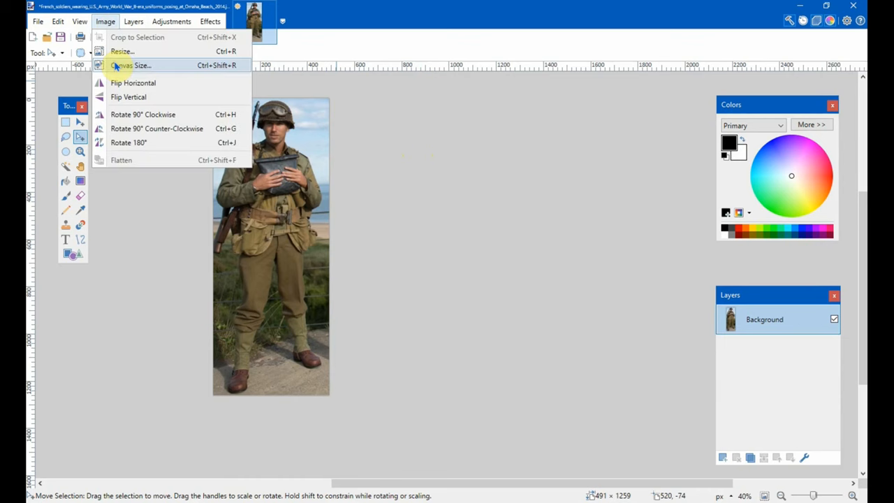
{"action": "left_click", "coordinate": [123, 50]}
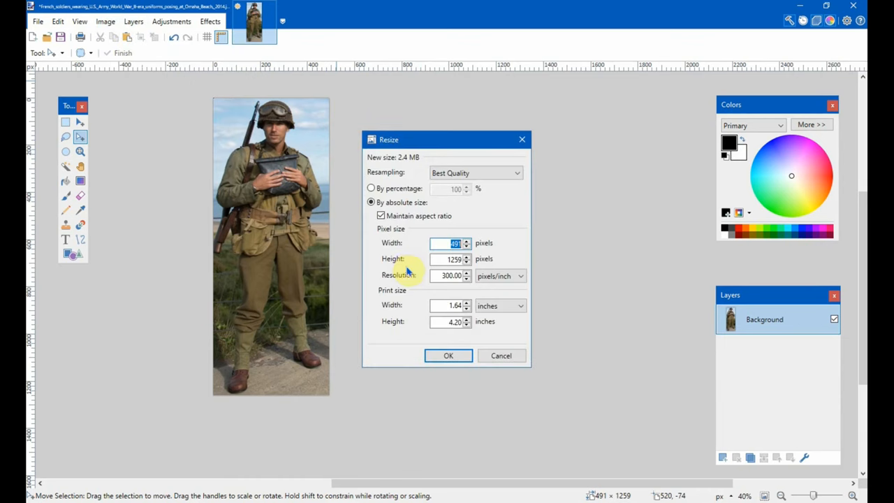
{"action": "mouse_move", "coordinate": [396, 321]}
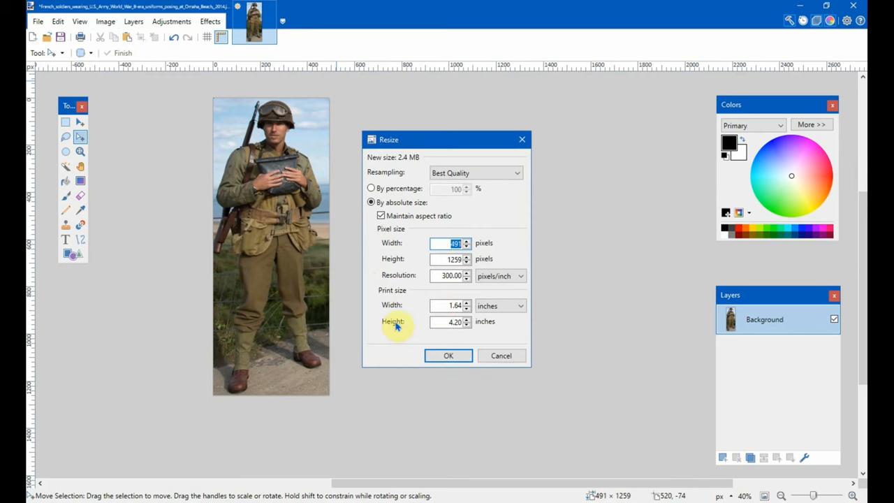
{"action": "left_click", "coordinate": [452, 322]}
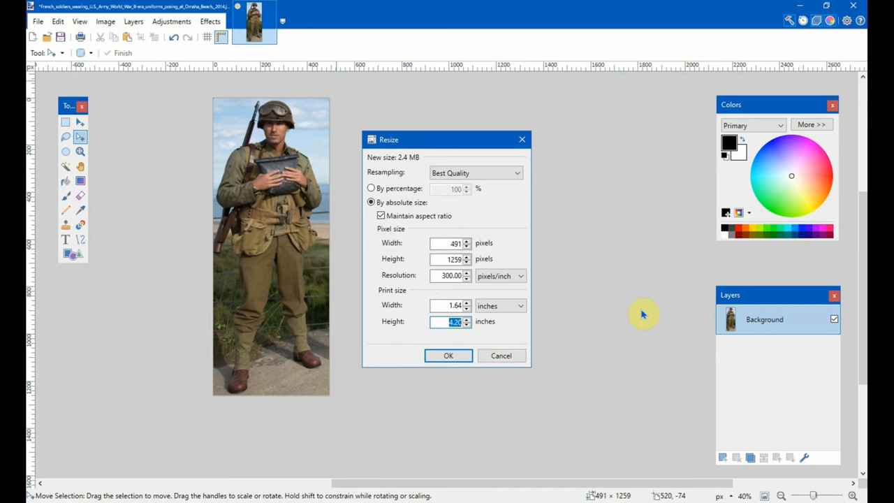
{"action": "mouse_move", "coordinate": [631, 305]}
{"action": "type", "text": "8.5"}
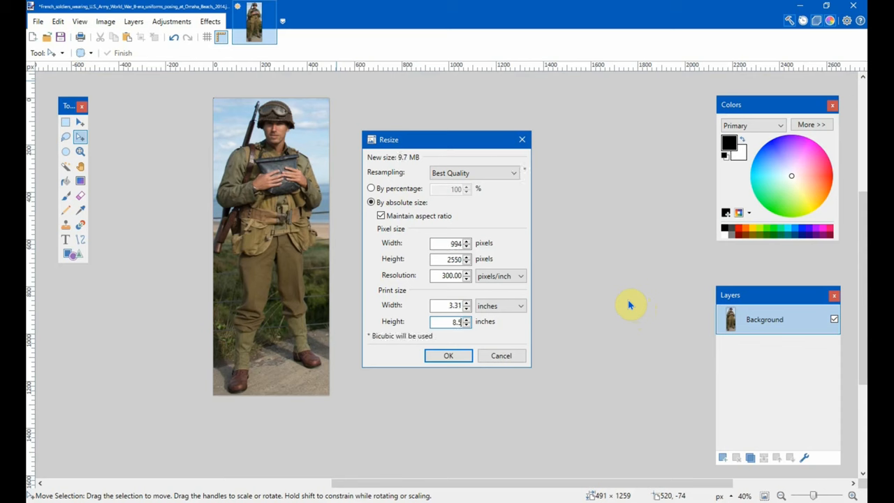
{"action": "mouse_move", "coordinate": [468, 336]}
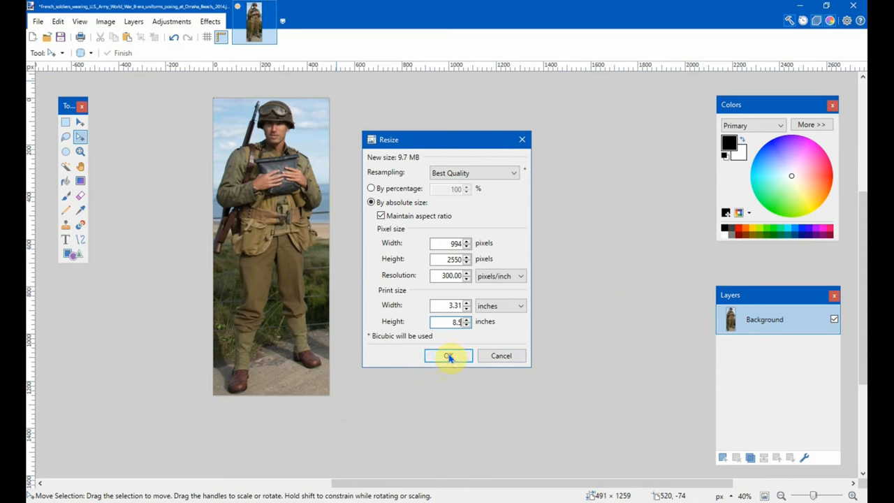
{"action": "left_click", "coordinate": [454, 304]}
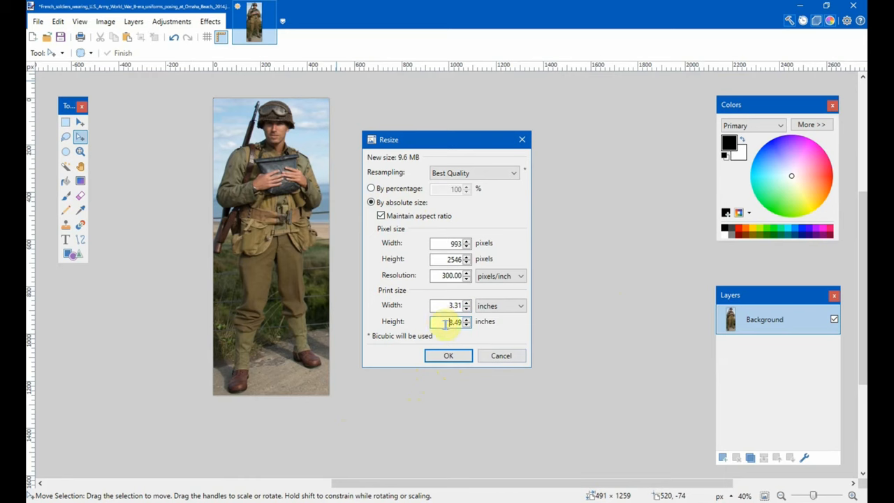
{"action": "left_click", "coordinate": [447, 357]}
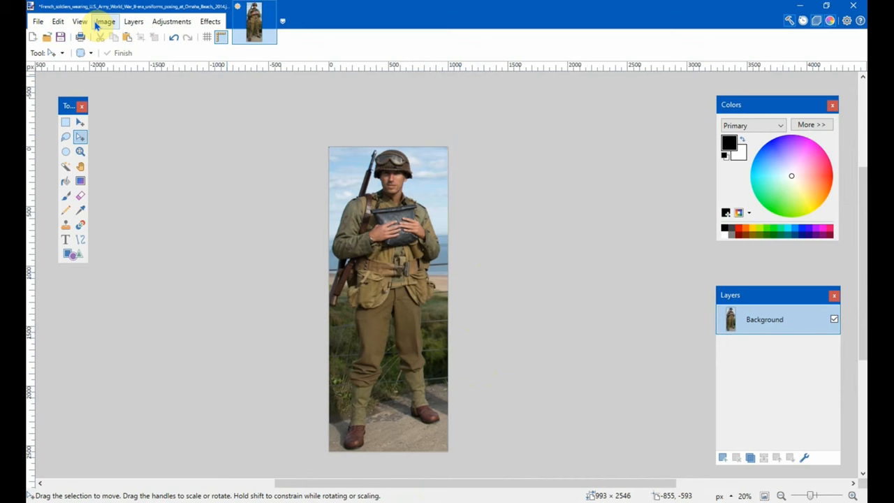
- Set the canvas width to 3300 pixels with the soldier anchored left
{"action": "left_click", "coordinate": [104, 21]}
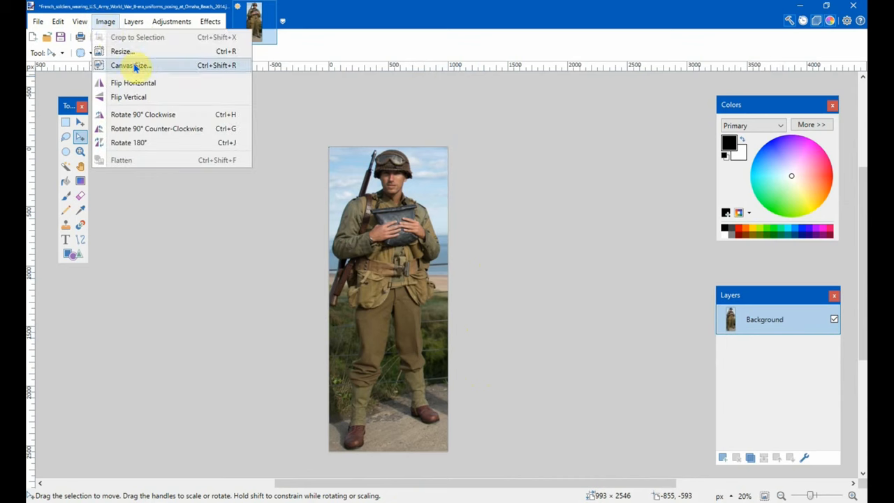
{"action": "left_click", "coordinate": [129, 65]}
{"action": "type", "text": "11"}
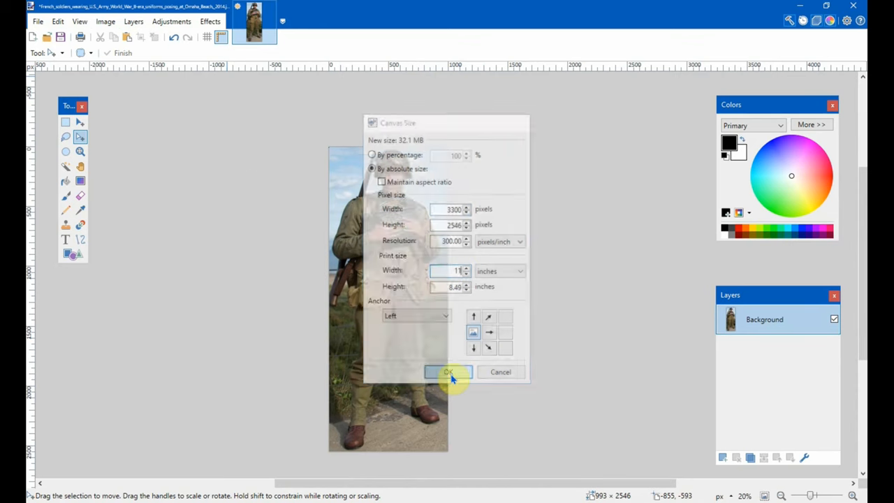
{"action": "left_click", "coordinate": [447, 372]}
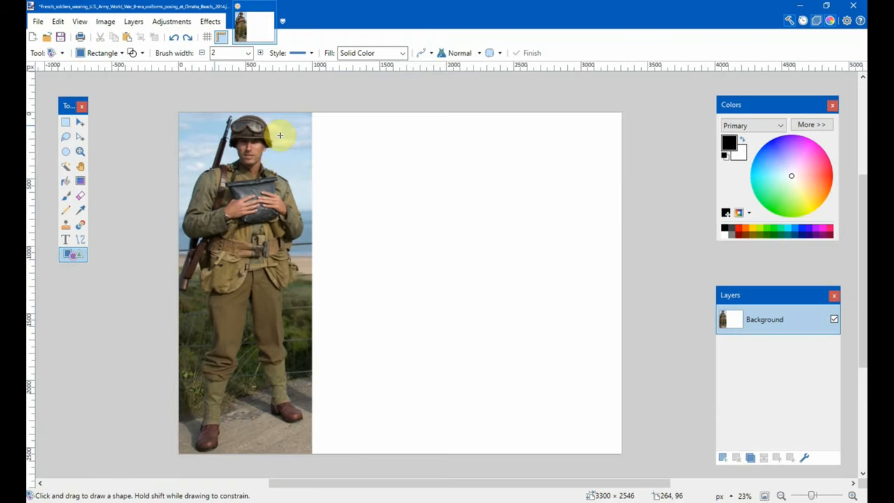
{"action": "mouse_move", "coordinate": [102, 53]}
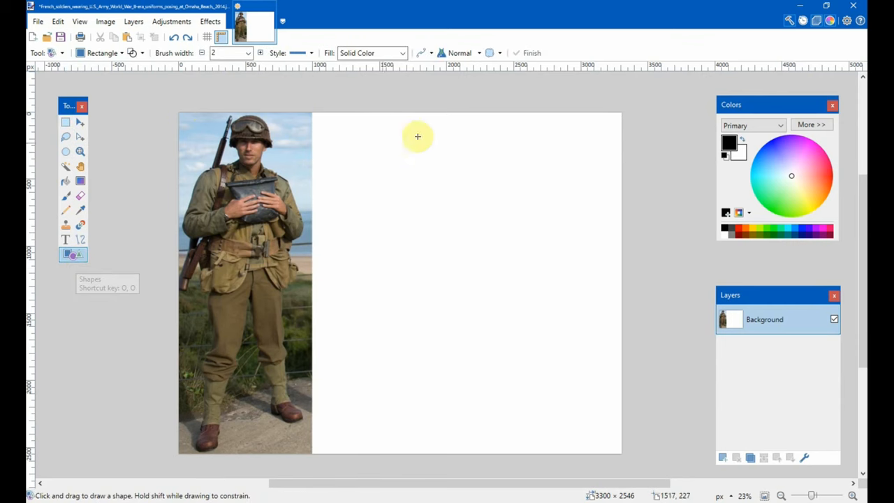
{"action": "mouse_move", "coordinate": [352, 125]}
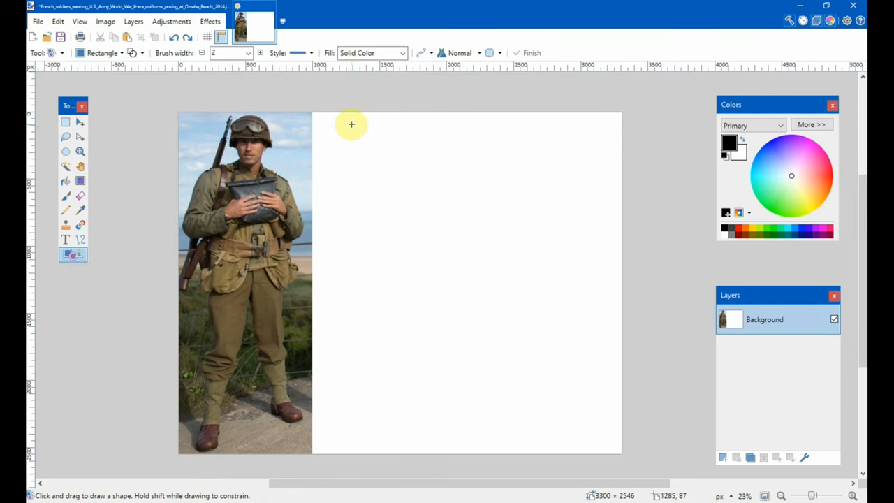
- Draw the first two outlined rectangles right of the photo, thickening the brush outline
{"action": "left_click_drag", "start_coordinate": [352, 124], "coordinate": [426, 173]}
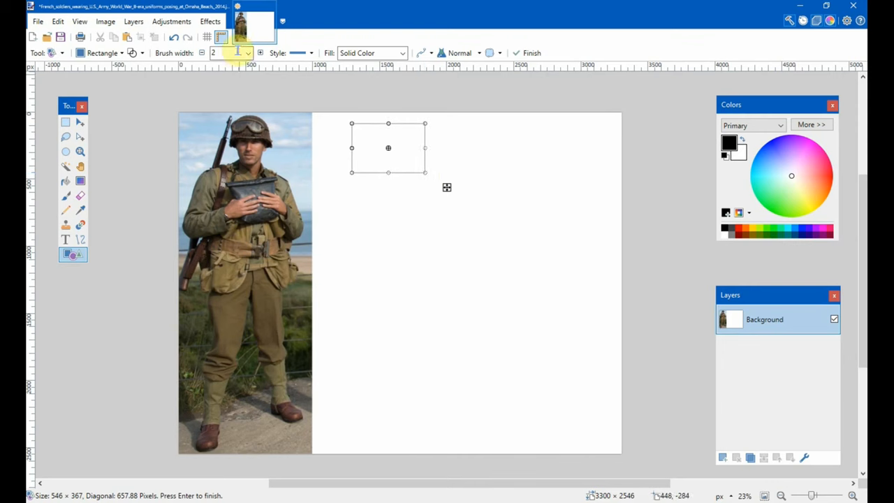
{"action": "left_click", "coordinate": [262, 53]}
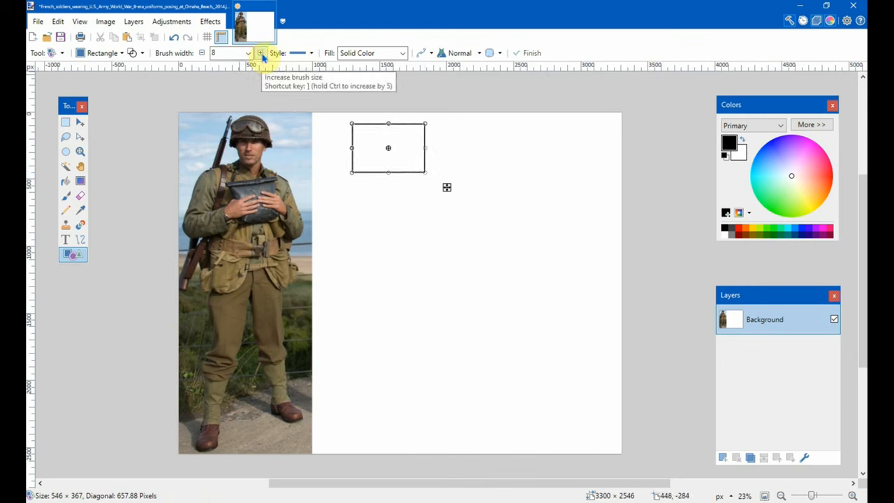
{"action": "left_click", "coordinate": [260, 53]}
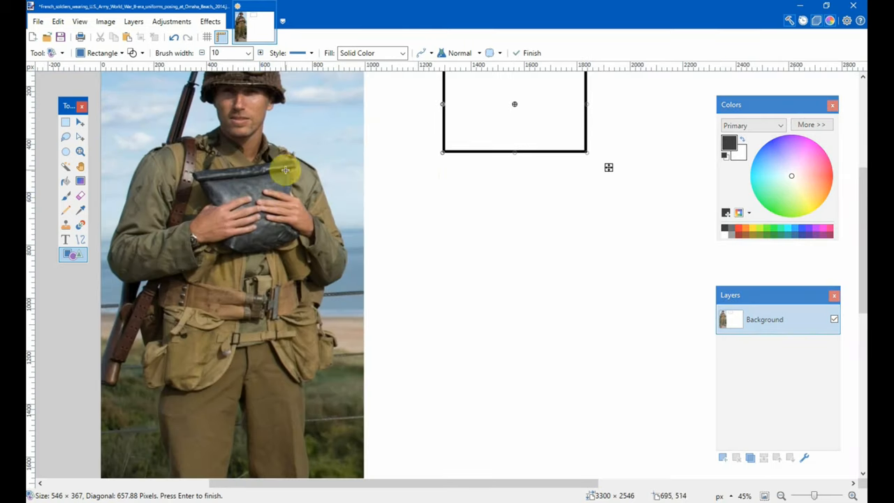
{"action": "mouse_move", "coordinate": [444, 181]}
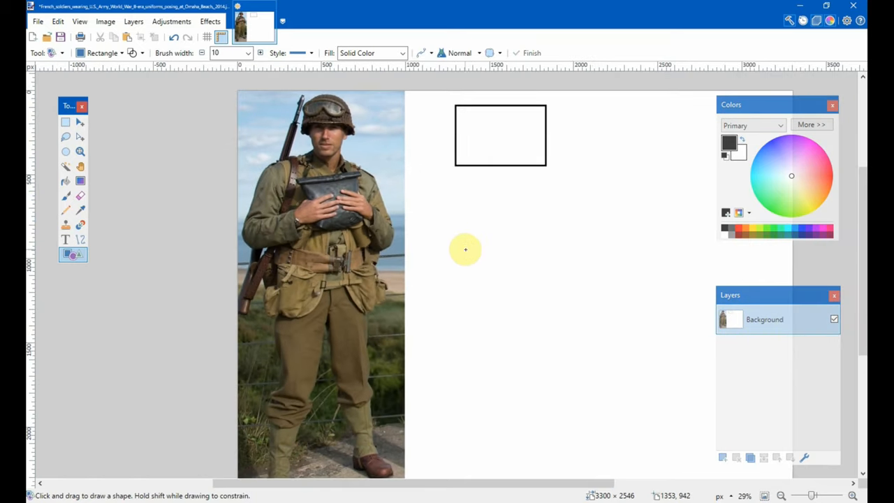
{"action": "left_click_drag", "start_coordinate": [457, 182], "coordinate": [553, 243]}
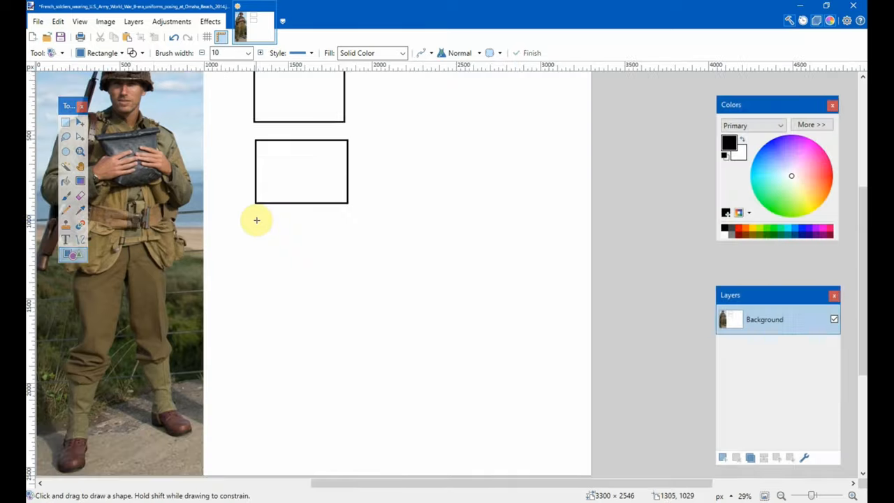
- Draw three more rectangles down the column, matching the bottom one's size to the others
{"action": "left_click_drag", "start_coordinate": [257, 220], "coordinate": [345, 332]}
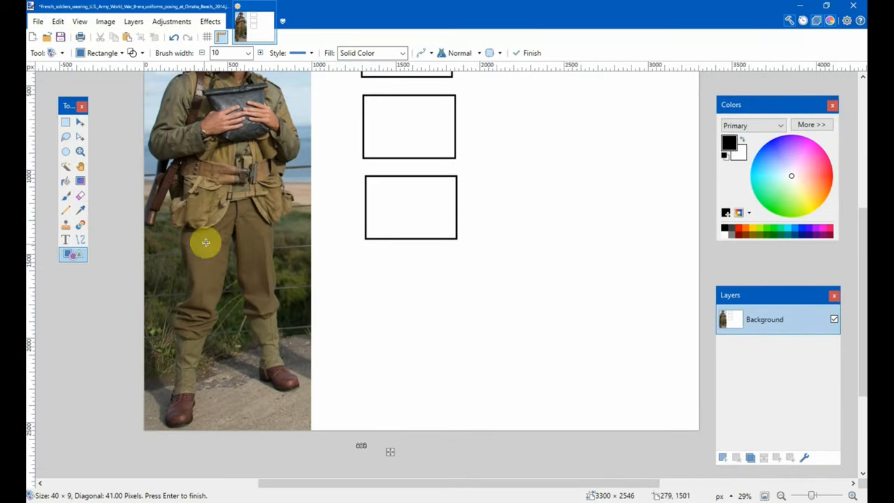
{"action": "mouse_move", "coordinate": [207, 187]}
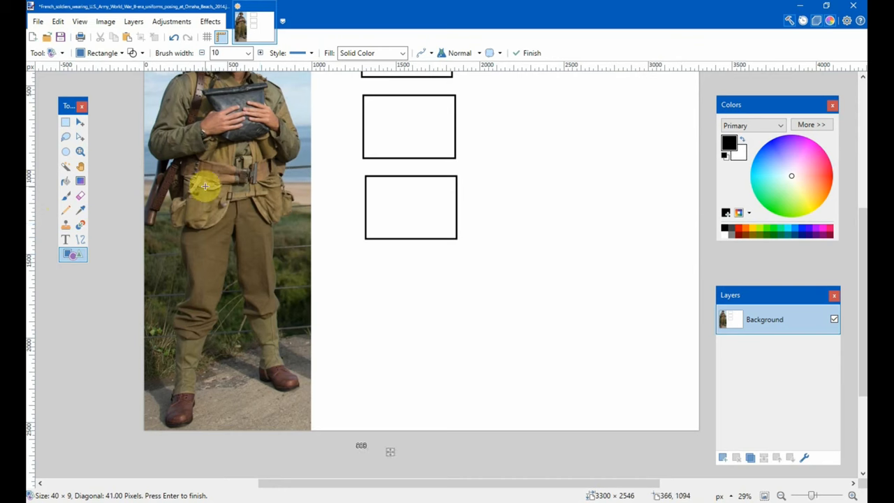
{"action": "mouse_move", "coordinate": [268, 173]}
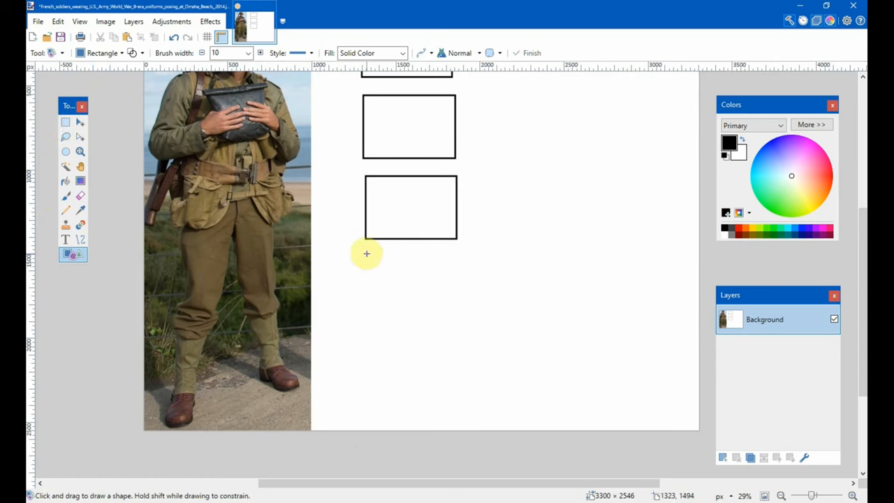
{"action": "left_click_drag", "start_coordinate": [365, 254], "coordinate": [458, 313]}
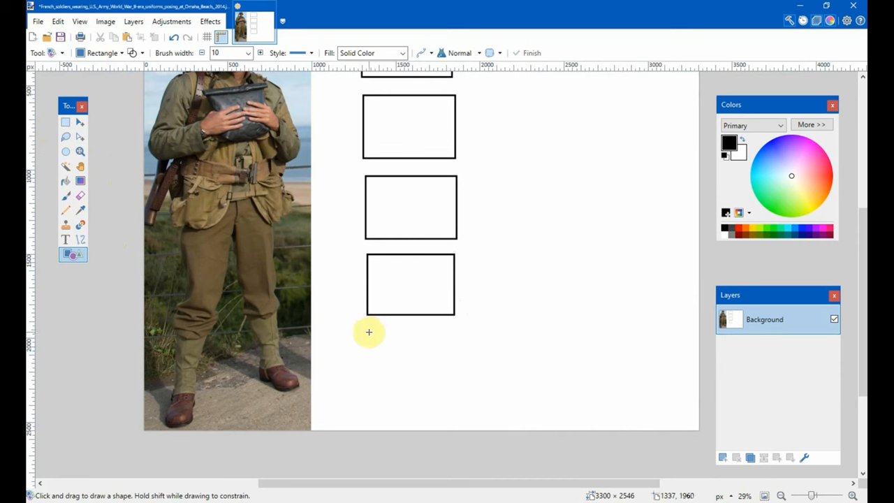
{"action": "left_click_drag", "start_coordinate": [369, 332], "coordinate": [455, 380]}
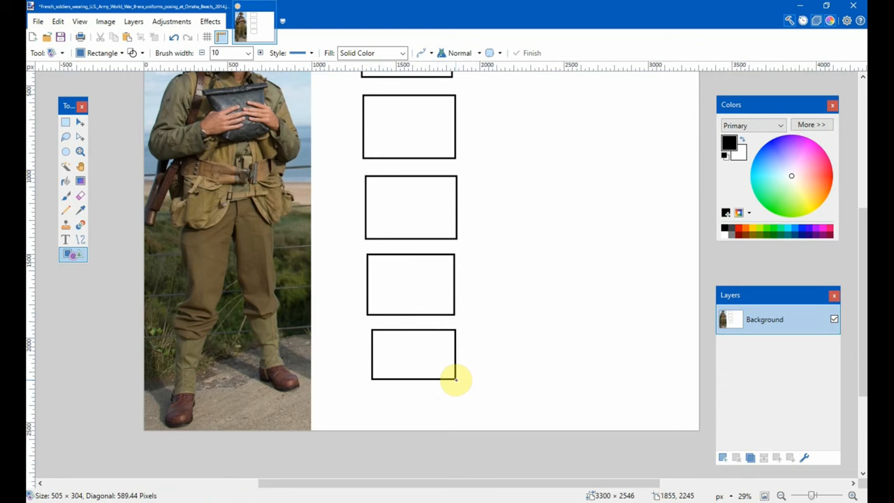
{"action": "left_click_drag", "start_coordinate": [455, 380], "coordinate": [459, 394]}
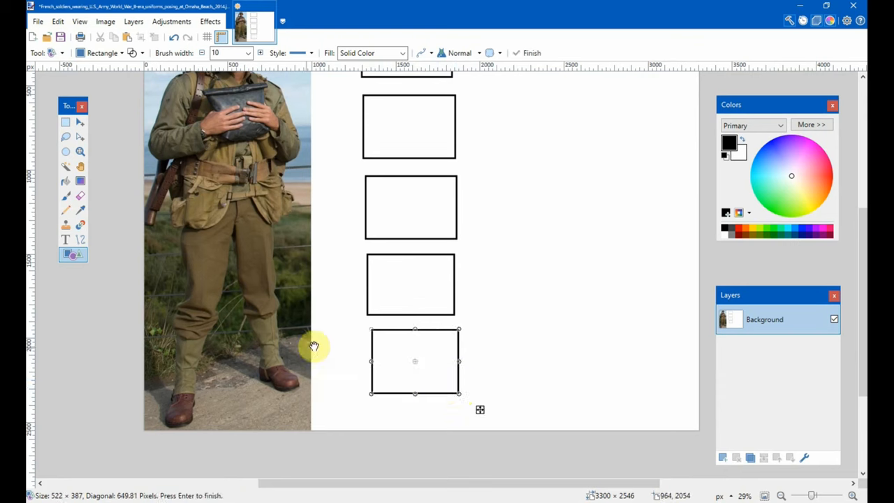
{"action": "mouse_move", "coordinate": [509, 298]}
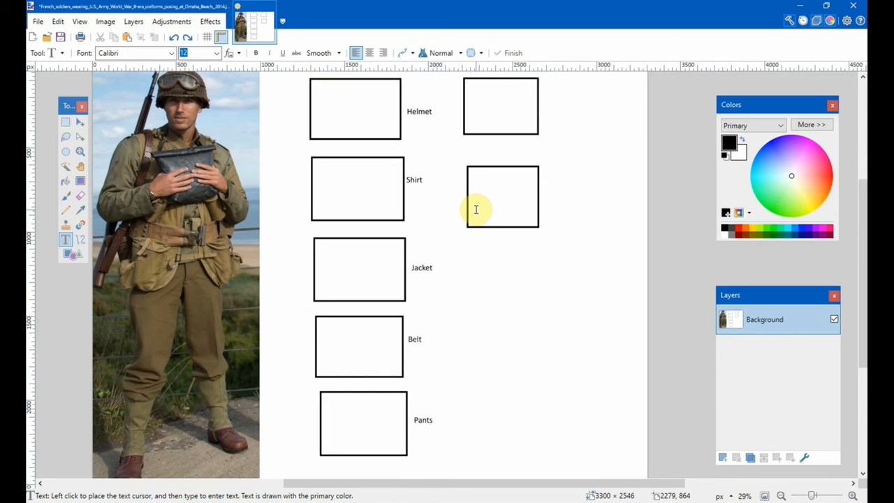
- Add the text labels Leggings and Boots beside the last two rectangles
{"action": "type", "text": "Leggings"}
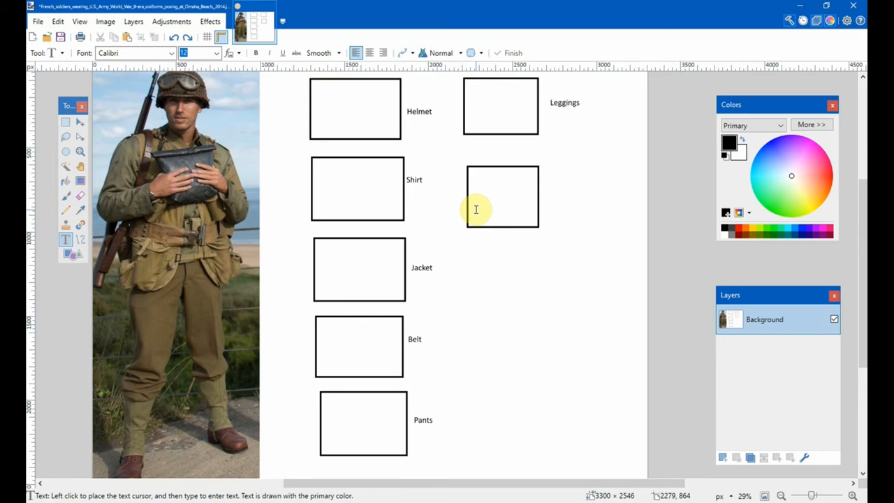
{"action": "type", "text": "Boots"}
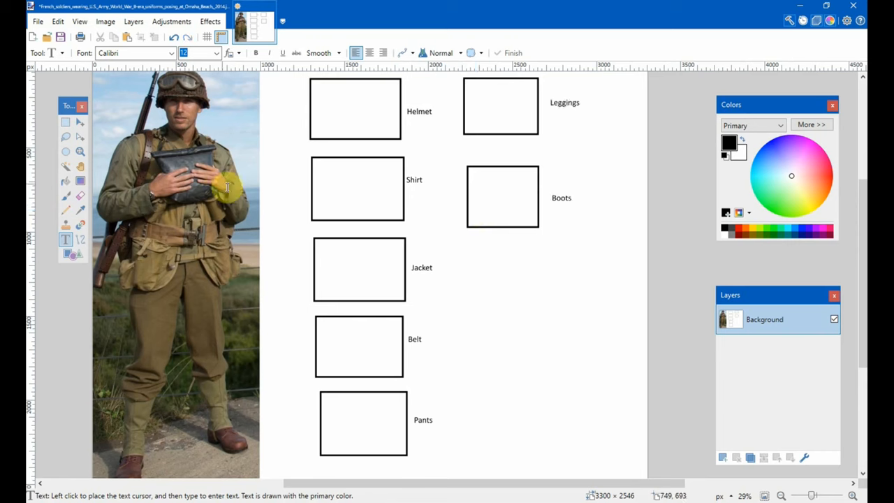
{"action": "mouse_move", "coordinate": [109, 165]}
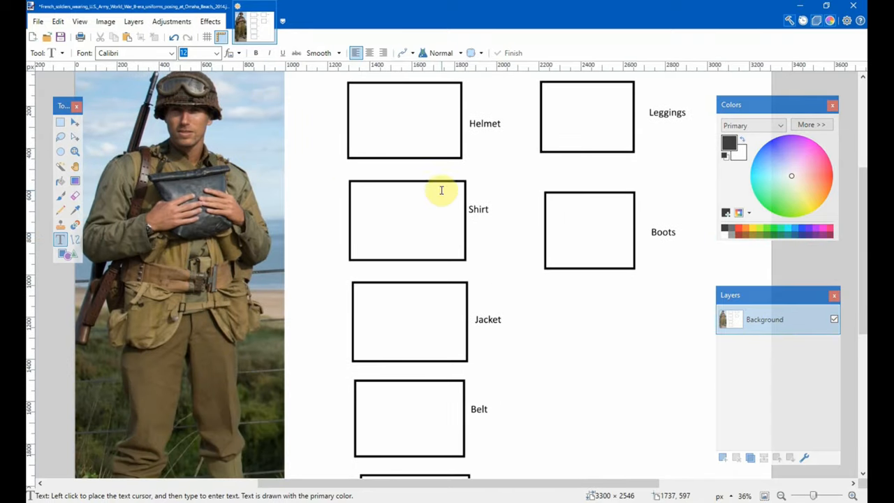
{"action": "mouse_move", "coordinate": [189, 113]}
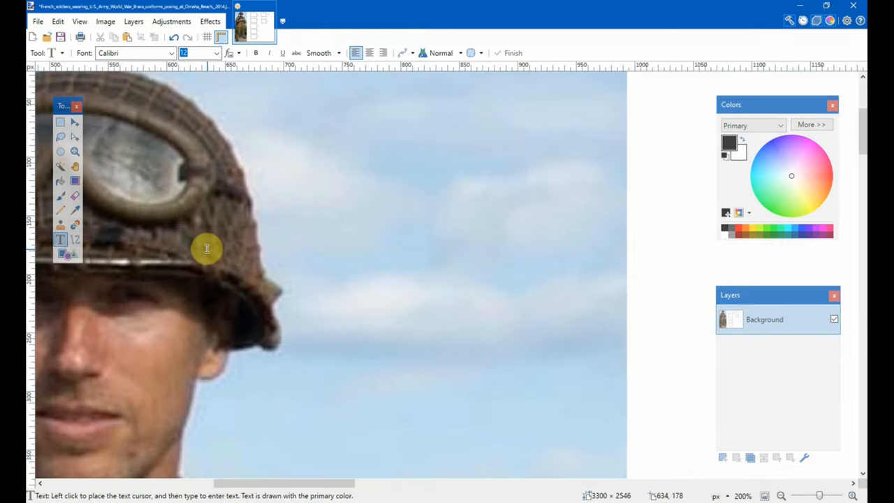
- Sample the helmet colour from the photo as the secondary colour with the Color Picker
{"action": "scroll", "scroll_direction": "down", "scroll_amount": 3}
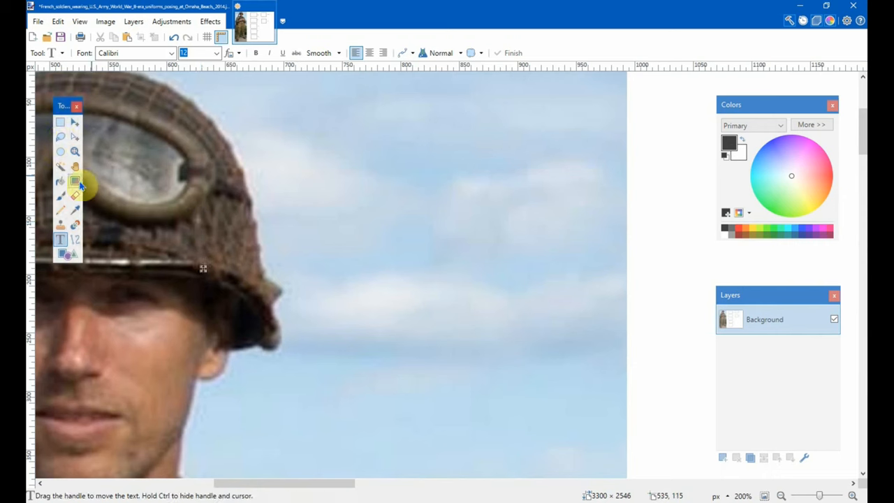
{"action": "mouse_move", "coordinate": [62, 224]}
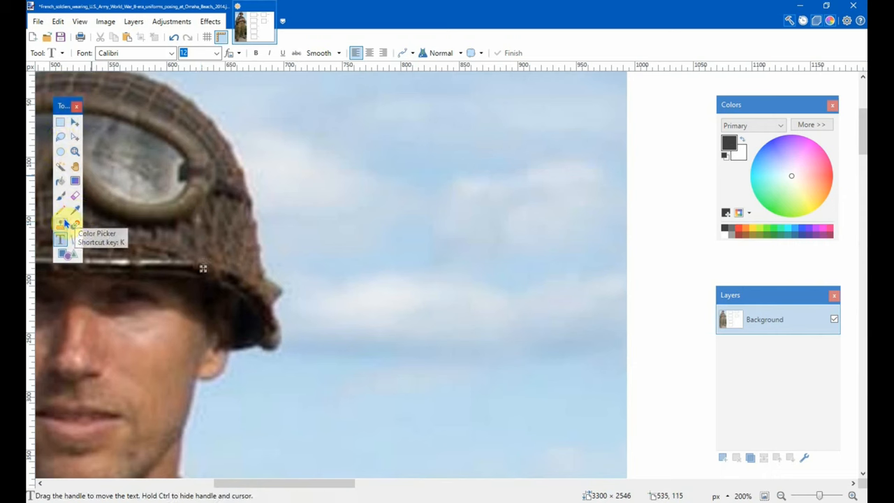
{"action": "left_click", "coordinate": [75, 210]}
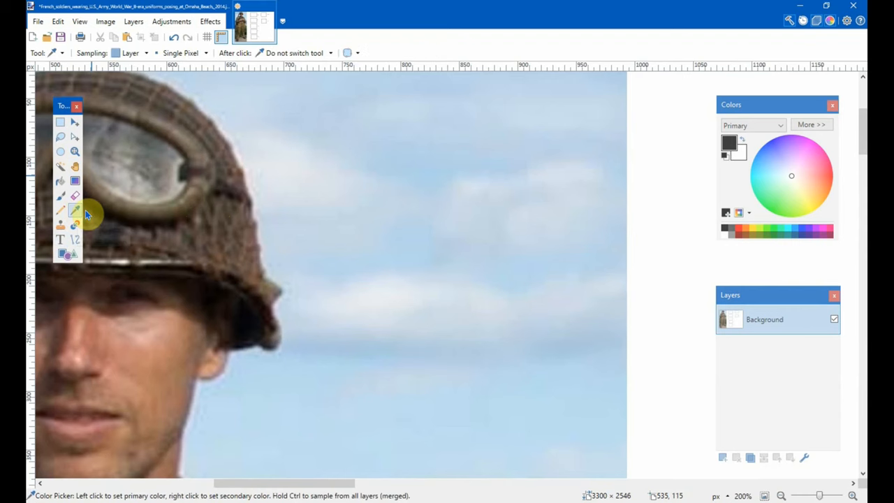
{"action": "right_click", "coordinate": [255, 237]}
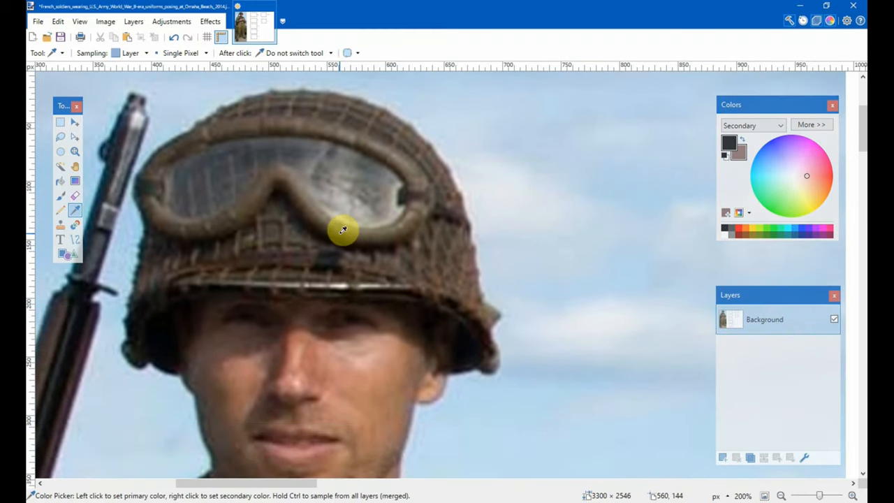
{"action": "scroll", "scroll_direction": "down", "scroll_amount": 3}
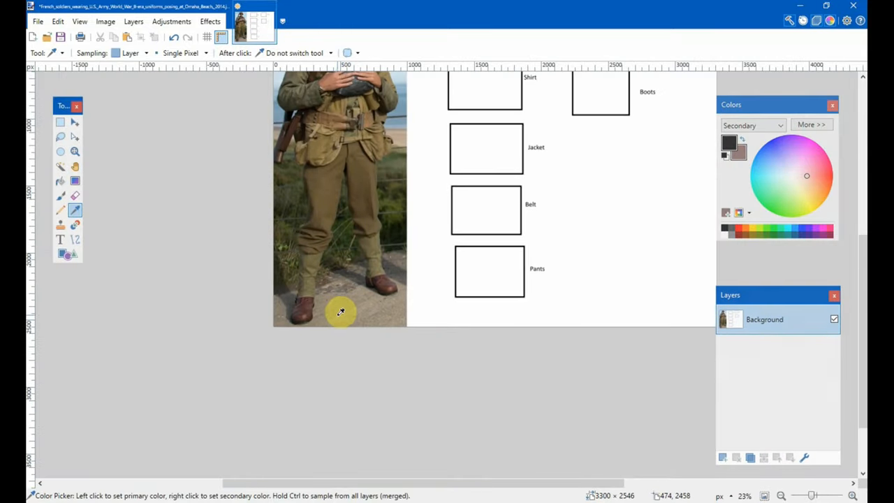
{"action": "mouse_move", "coordinate": [296, 282]}
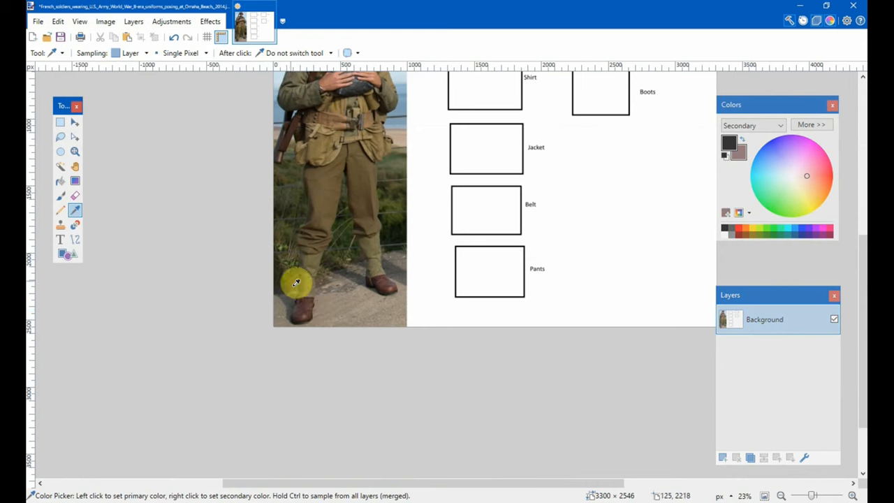
{"action": "mouse_move", "coordinate": [313, 292]}
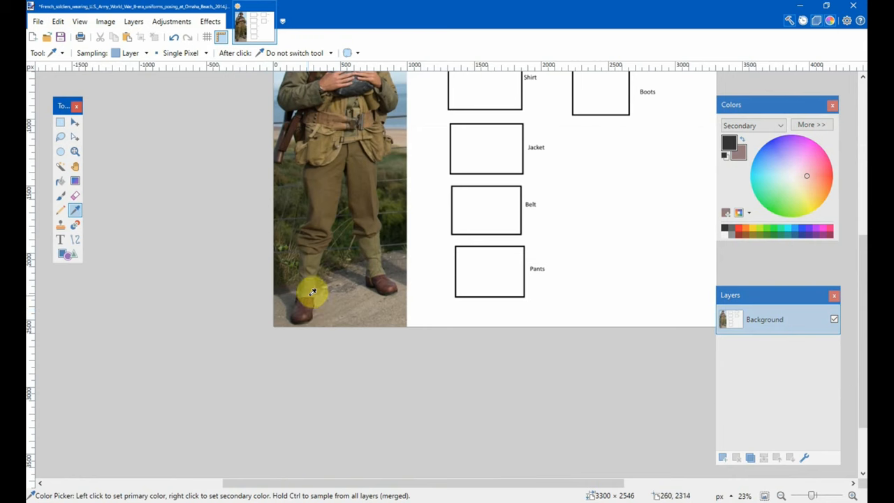
{"action": "mouse_move", "coordinate": [324, 254]}
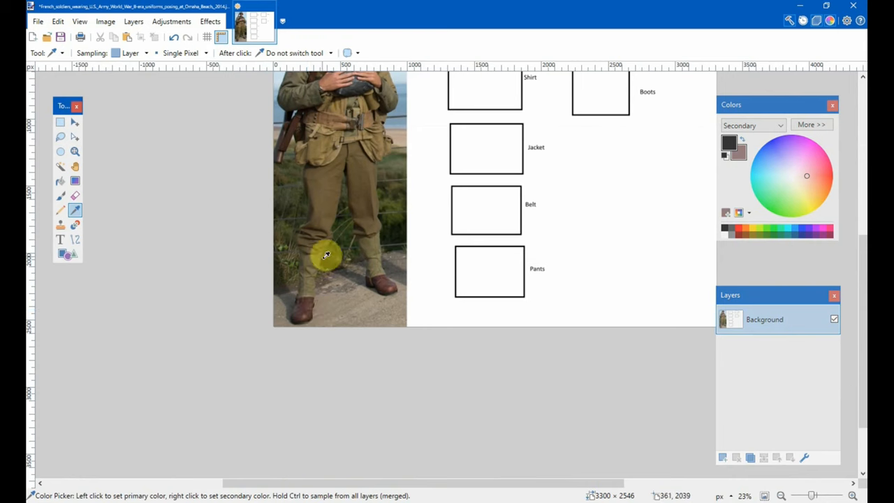
{"action": "mouse_move", "coordinate": [334, 202]}
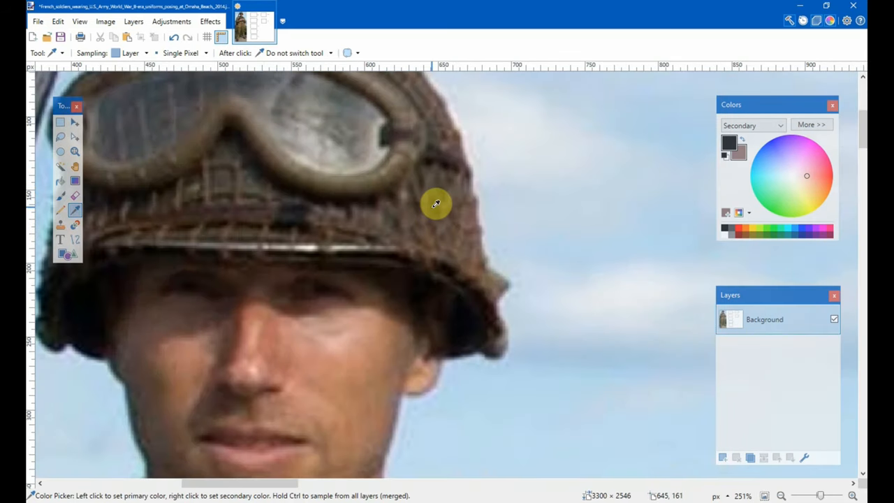
{"action": "mouse_move", "coordinate": [290, 192]}
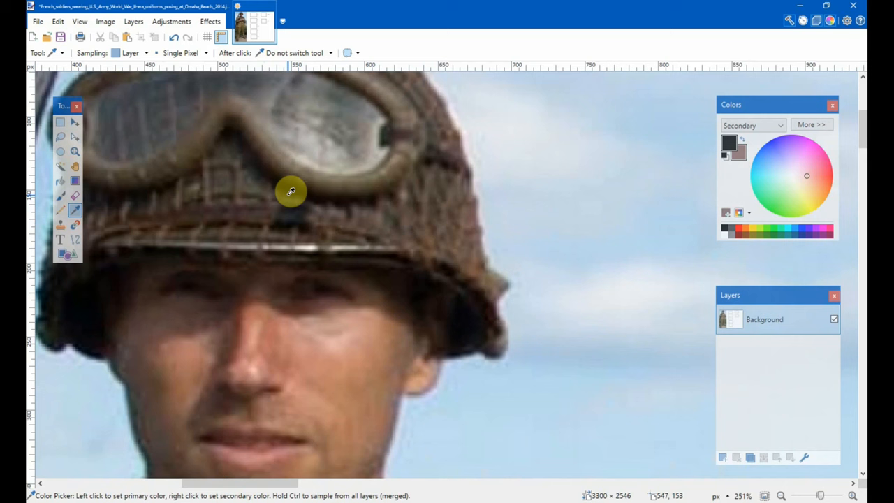
{"action": "mouse_move", "coordinate": [417, 196]}
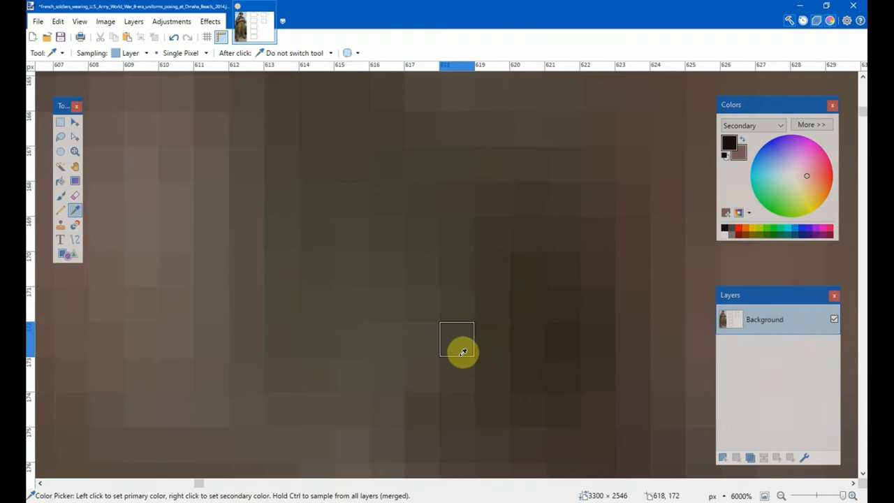
{"action": "mouse_move", "coordinate": [474, 356]}
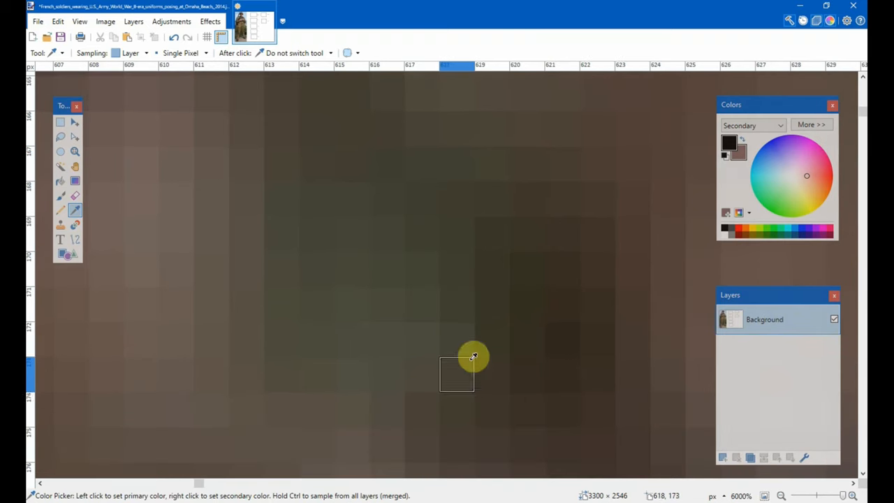
{"action": "mouse_move", "coordinate": [347, 300]}
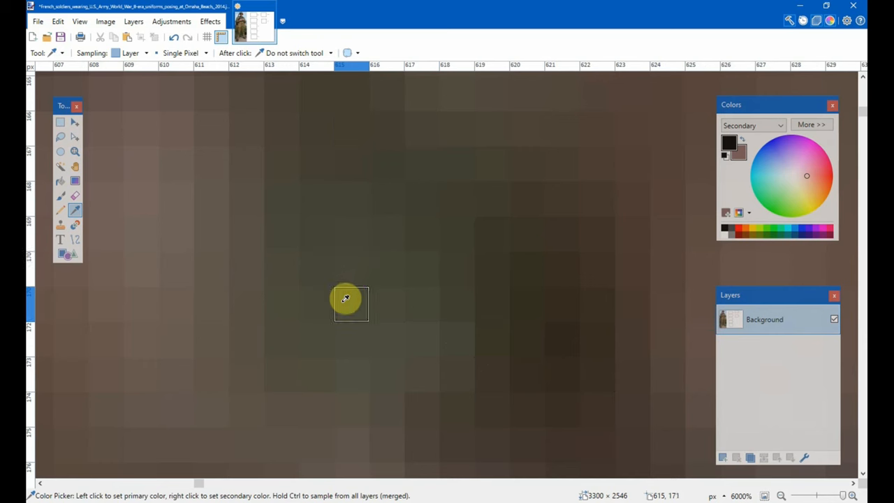
{"action": "mouse_move", "coordinate": [282, 371]}
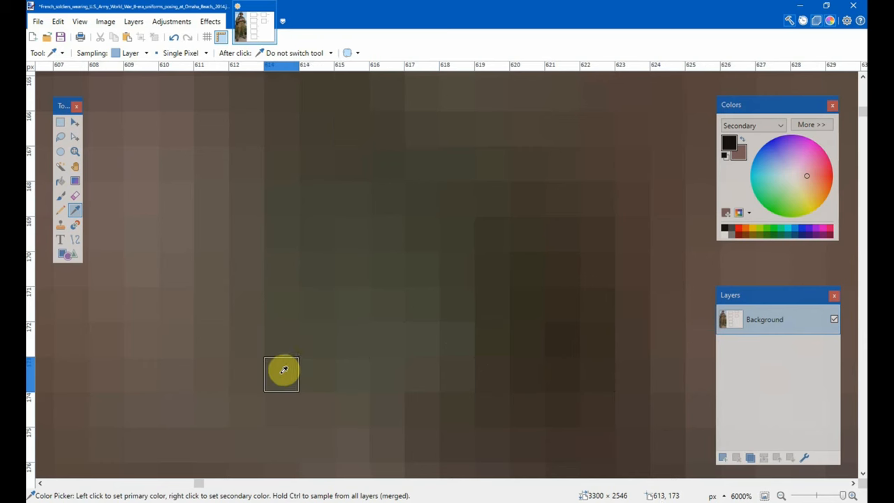
{"action": "mouse_move", "coordinate": [297, 332]}
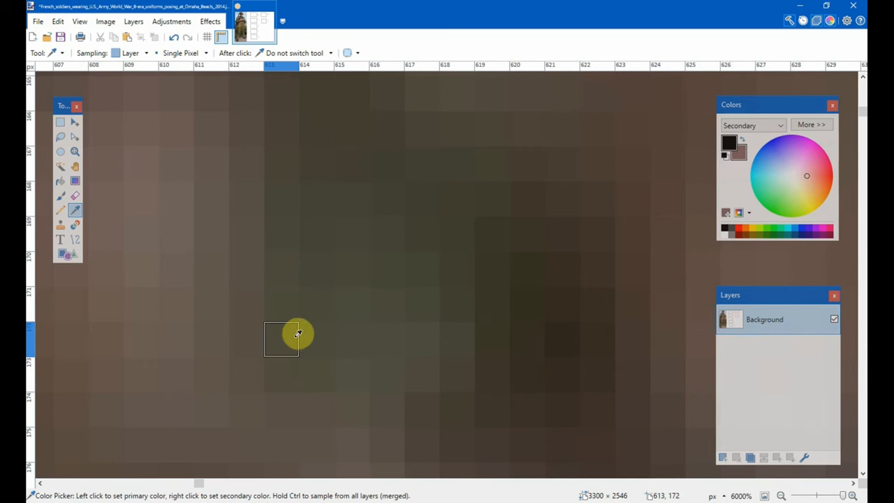
{"action": "mouse_move", "coordinate": [389, 268]}
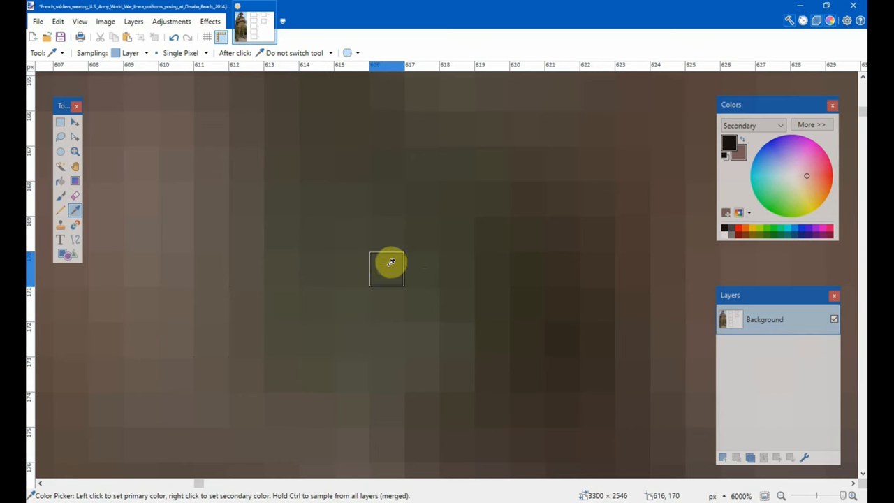
{"action": "mouse_move", "coordinate": [383, 280]}
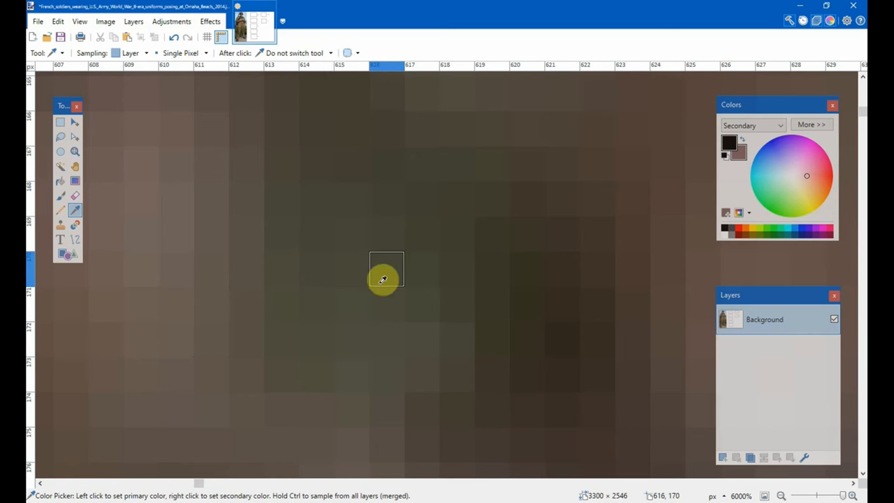
{"action": "mouse_move", "coordinate": [422, 303]}
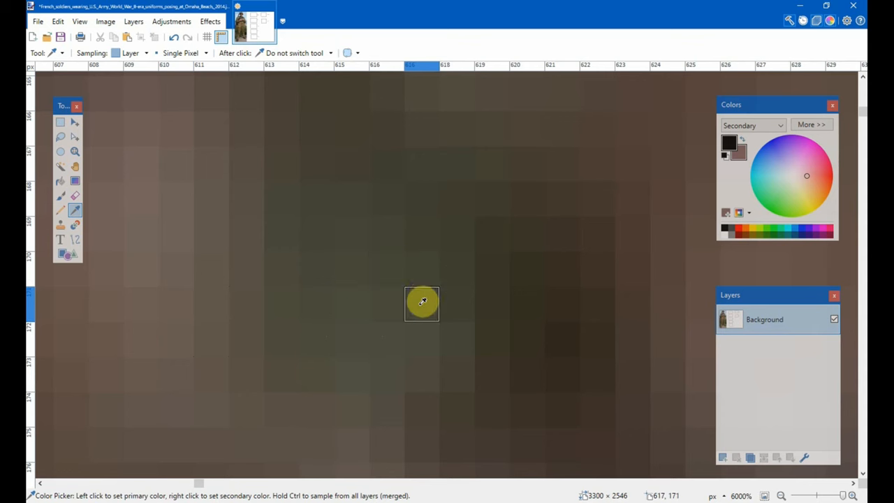
{"action": "mouse_move", "coordinate": [385, 271]}
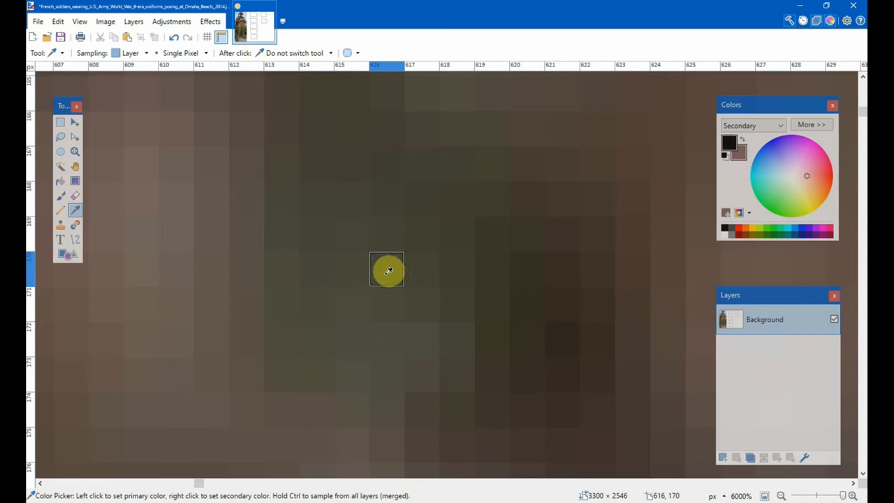
- Take a single dark olive helmet pixel as the primary colour
{"action": "left_click", "coordinate": [386, 268]}
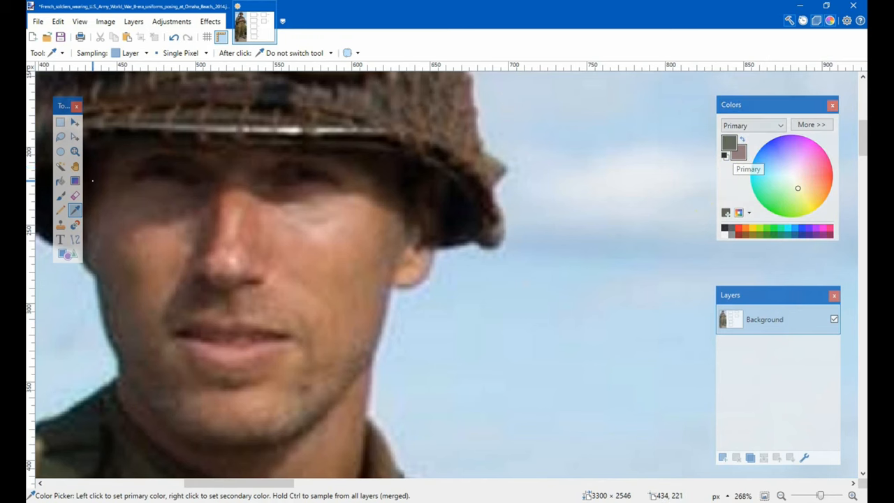
{"action": "mouse_move", "coordinate": [62, 180]}
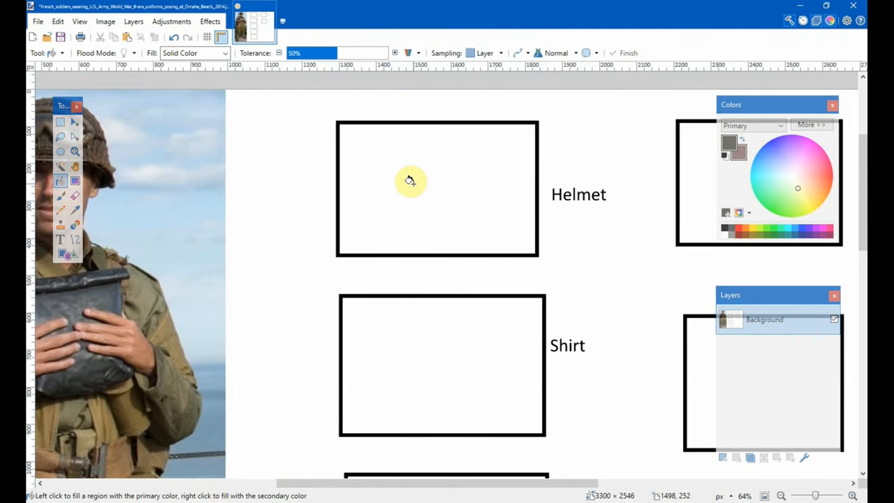
- Fill the Helmet box with the sampled dark olive colour using the Paint Bucket
{"action": "left_click", "coordinate": [419, 192]}
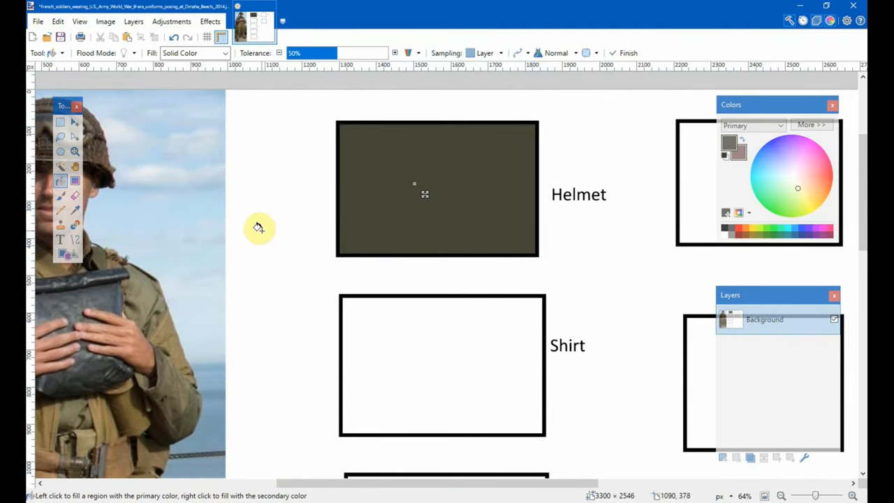
{"action": "mouse_move", "coordinate": [452, 218]}
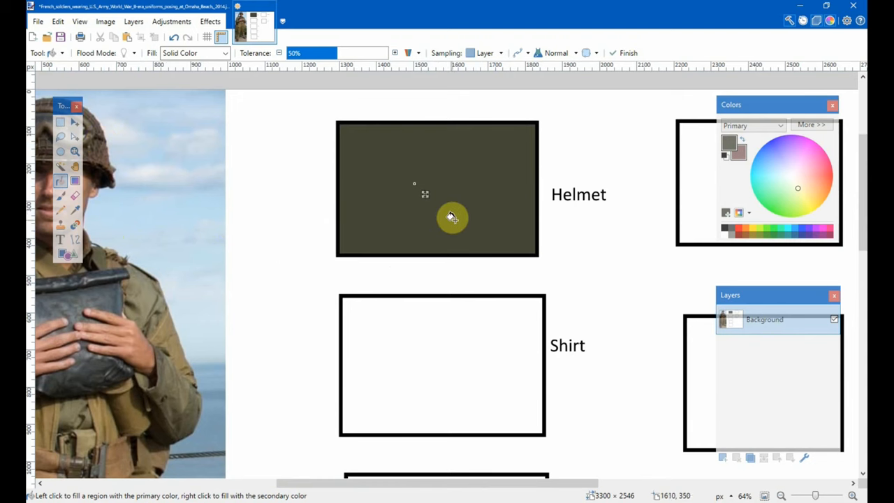
{"action": "mouse_move", "coordinate": [436, 221]}
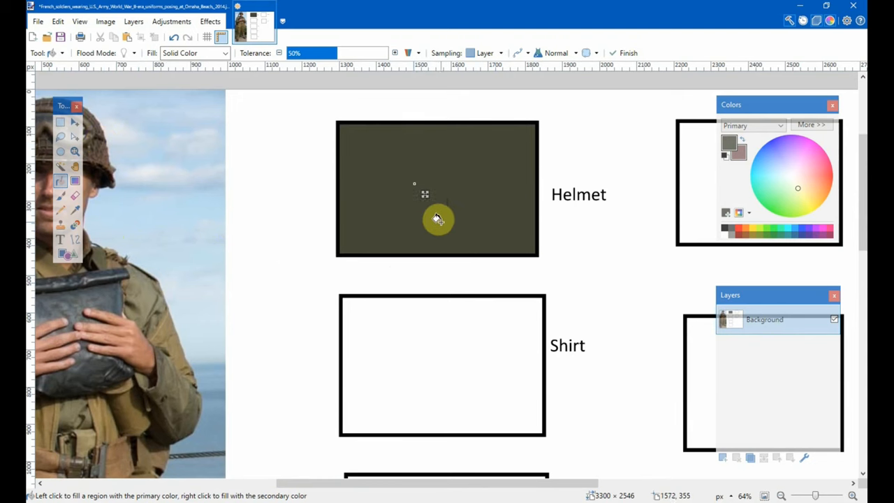
{"action": "mouse_move", "coordinate": [441, 190]}
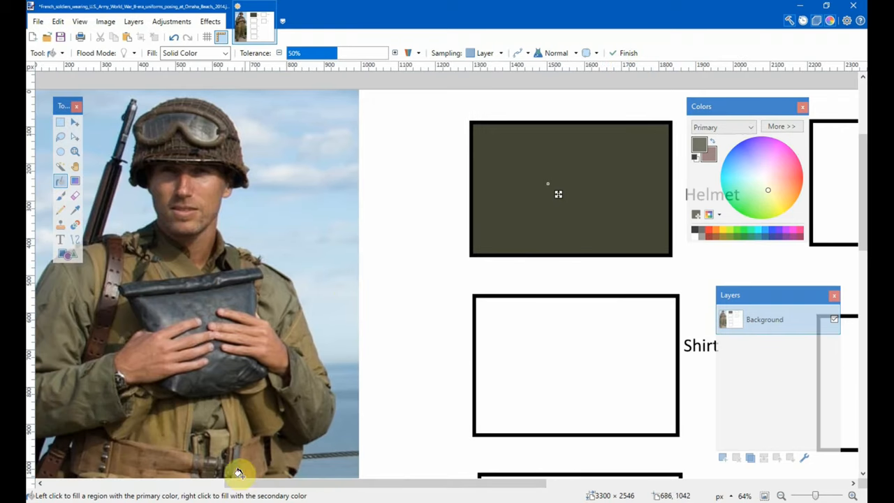
{"action": "mouse_move", "coordinate": [240, 385]}
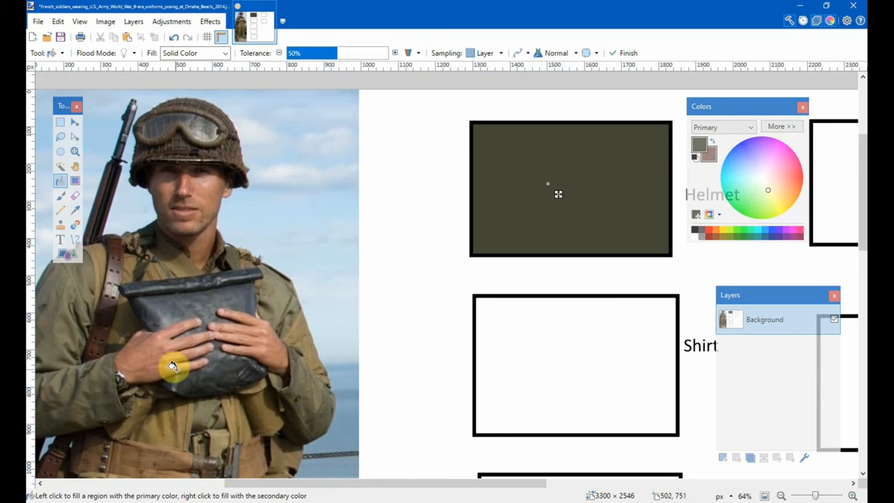
{"action": "scroll", "scroll_direction": "down", "scroll_amount": 3}
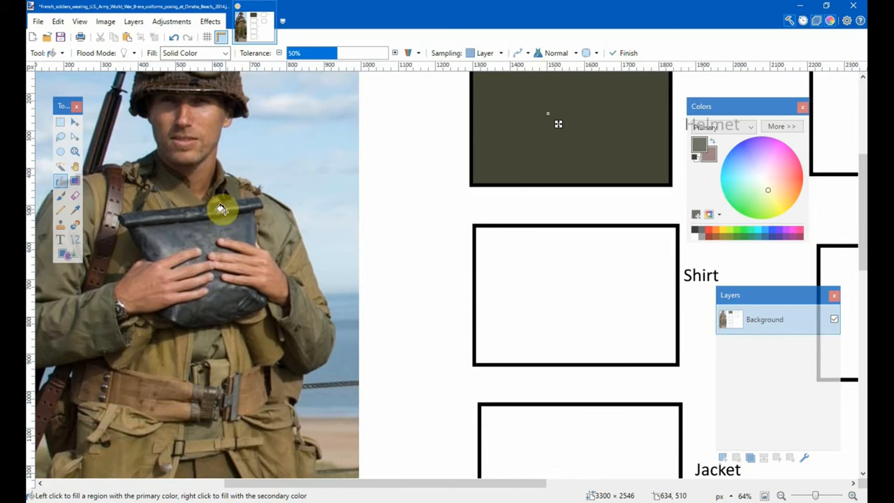
{"action": "scroll", "scroll_direction": "down", "scroll_amount": 3}
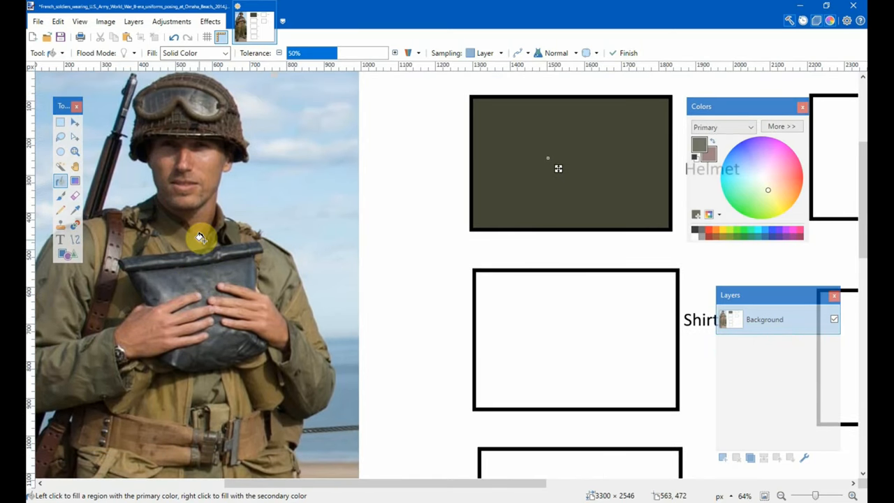
{"action": "left_click", "coordinate": [76, 210]}
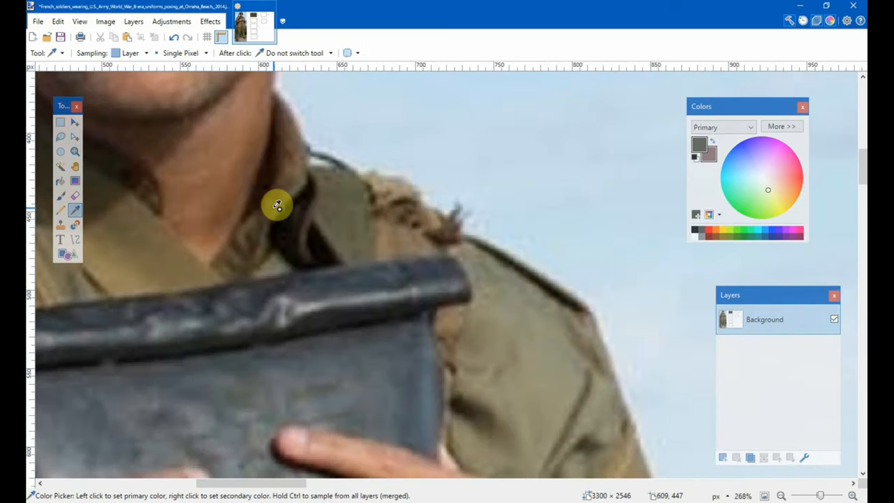
- With a khaki-brown sampled from the shirt collar, switch to the Paint Bucket for filling
{"action": "scroll", "scroll_direction": "down", "scroll_amount": 3}
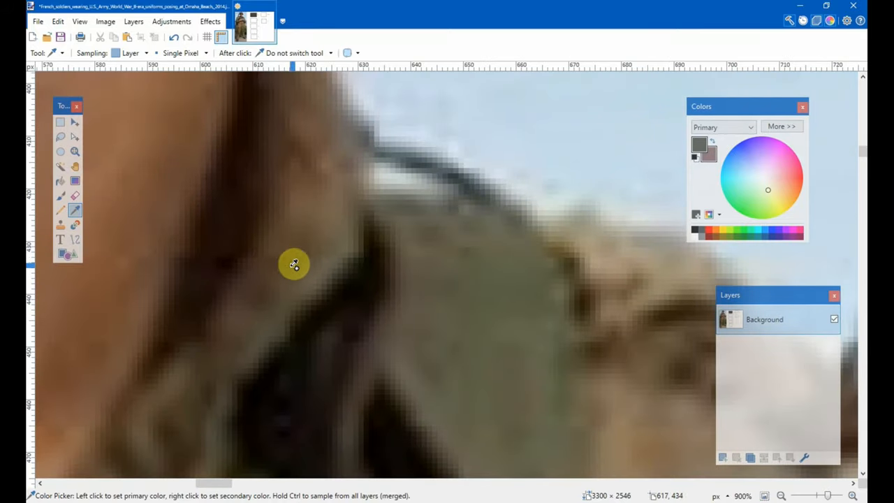
{"action": "mouse_move", "coordinate": [350, 216]}
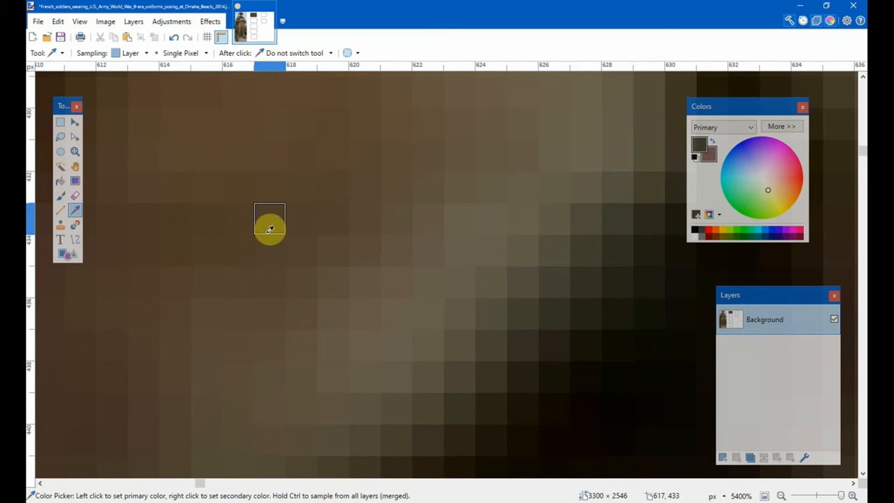
{"action": "mouse_move", "coordinate": [320, 240]}
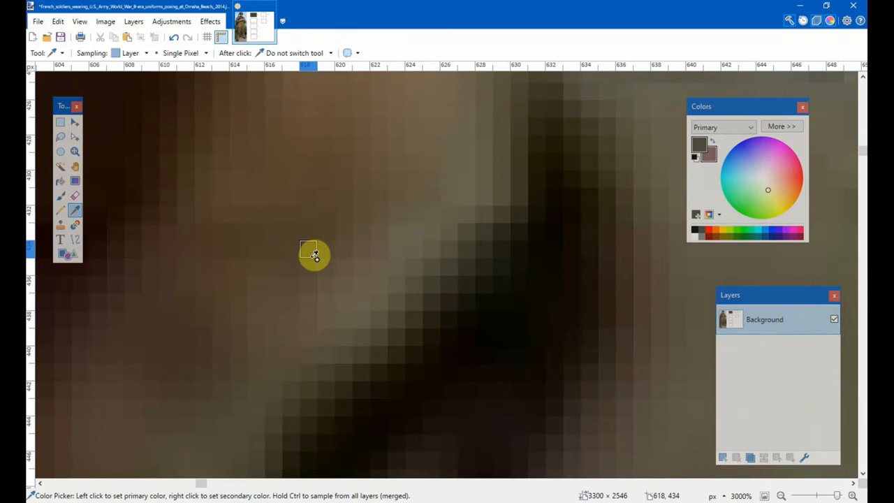
{"action": "mouse_move", "coordinate": [329, 224]}
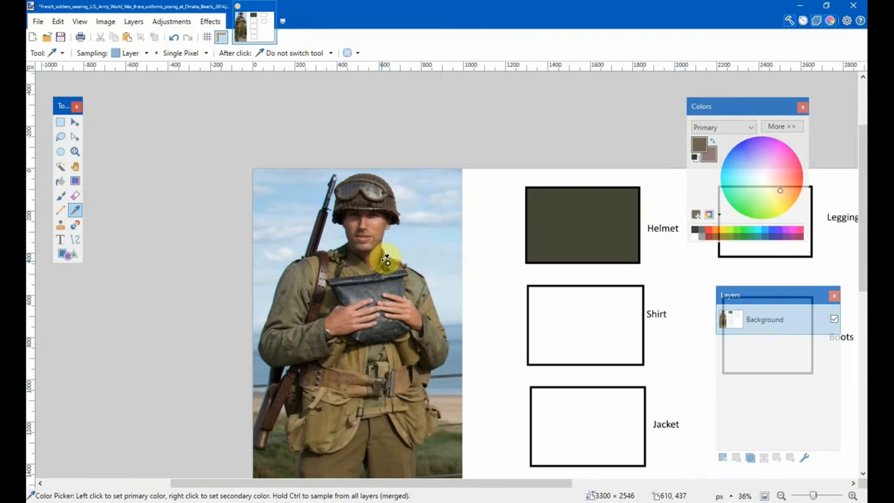
{"action": "left_click", "coordinate": [62, 182]}
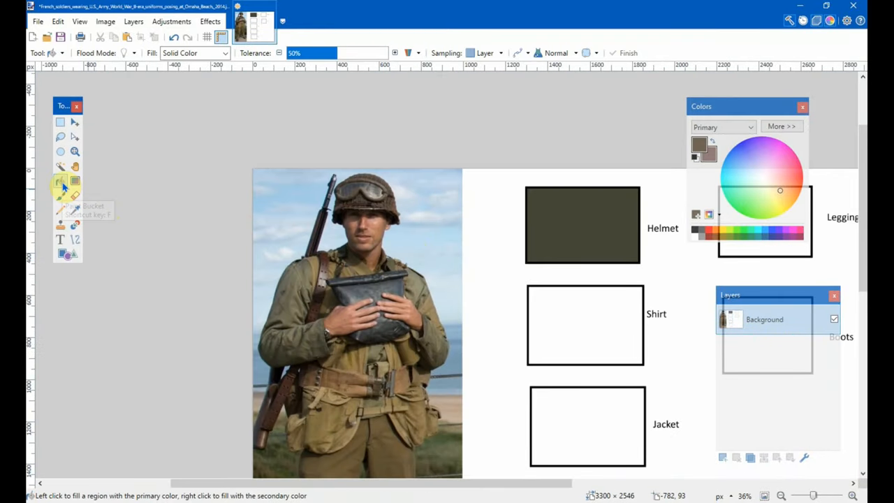
- Fill the Shirt swatch with the sampled brown using the Paint Bucket
{"action": "left_click", "coordinate": [585, 326]}
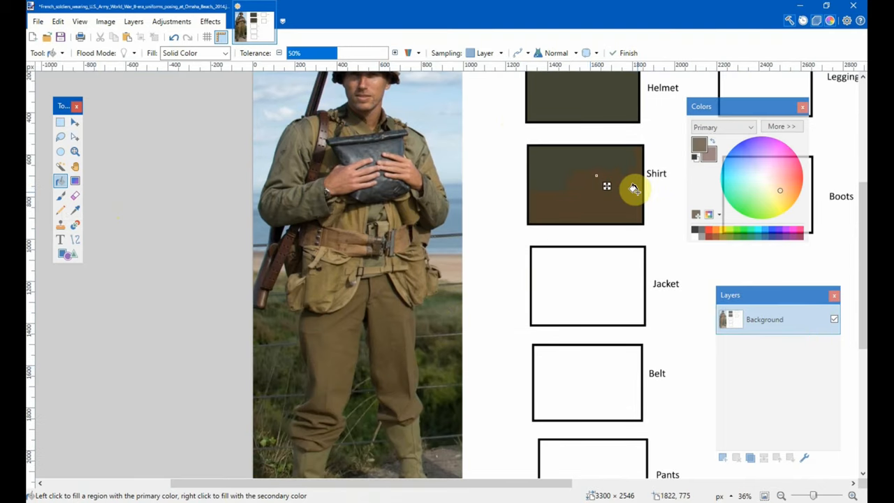
{"action": "scroll", "scroll_direction": "down", "scroll_amount": 3}
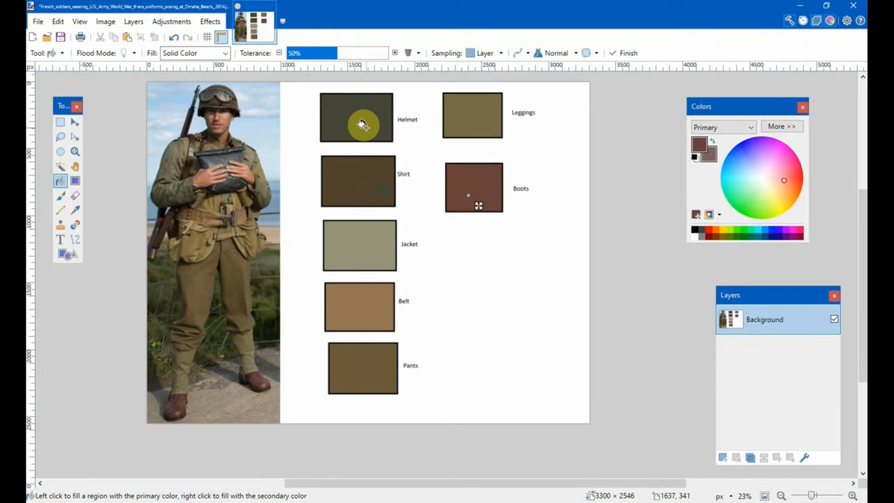
{"action": "mouse_move", "coordinate": [356, 109]}
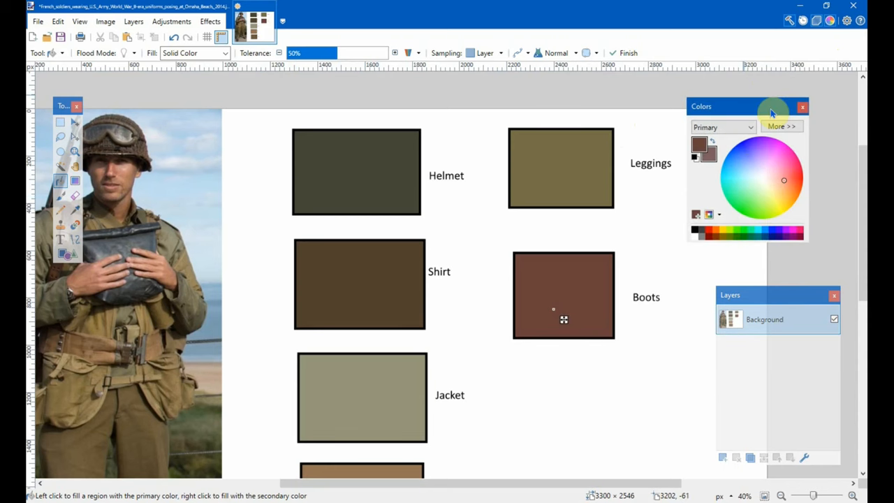
- Move the Colors window aside, expand its value fields and raise the green to 85
{"action": "left_click_drag", "start_coordinate": [771, 107], "coordinate": [723, 95]}
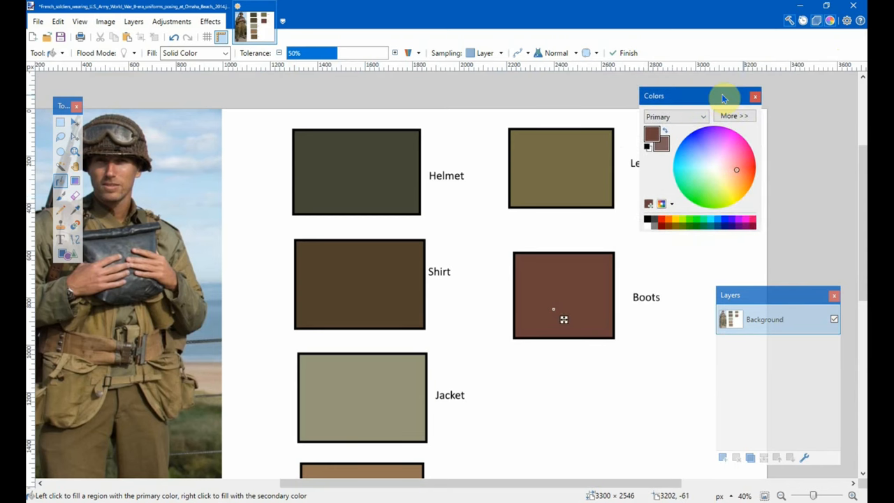
{"action": "left_click", "coordinate": [733, 114]}
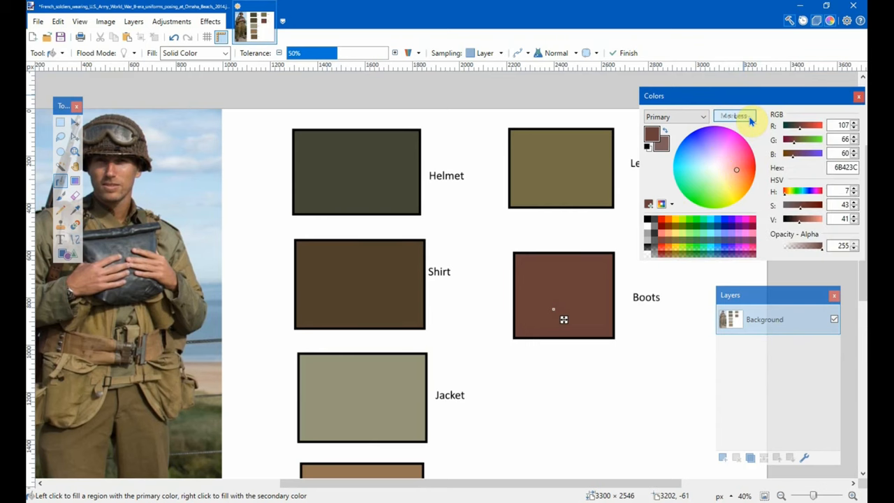
{"action": "left_click", "coordinate": [734, 114]}
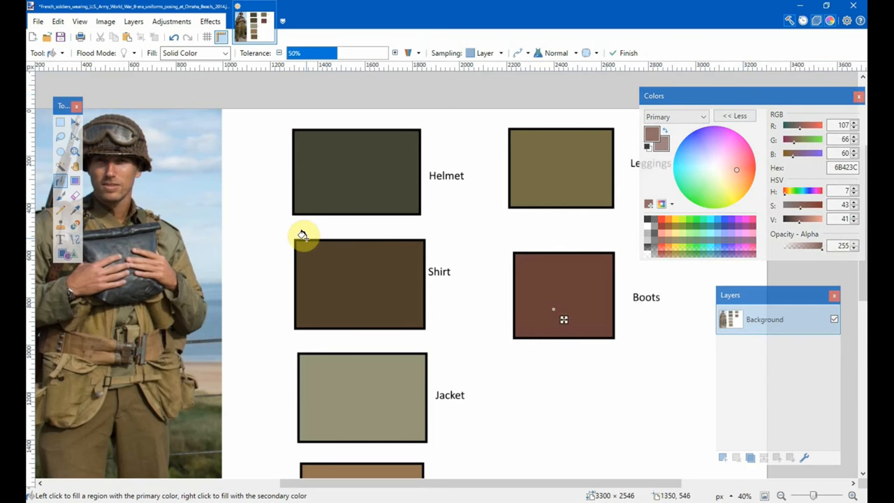
{"action": "mouse_move", "coordinate": [103, 162]}
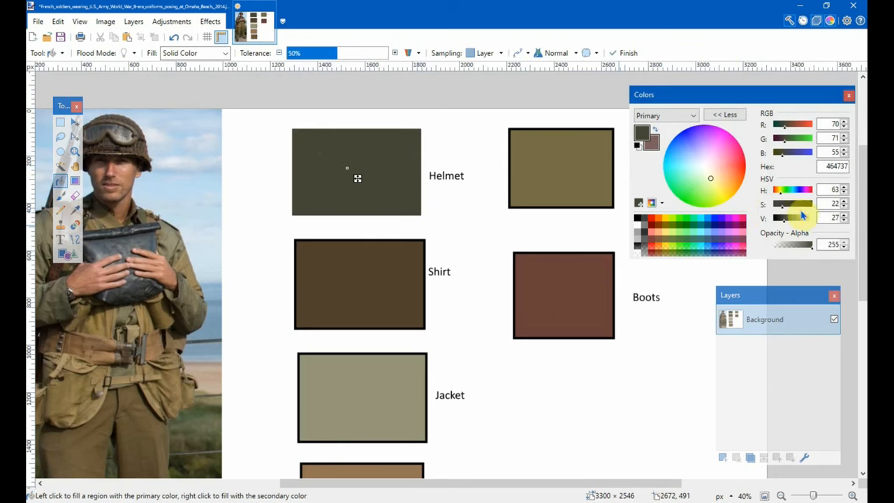
{"action": "mouse_move", "coordinate": [793, 140]}
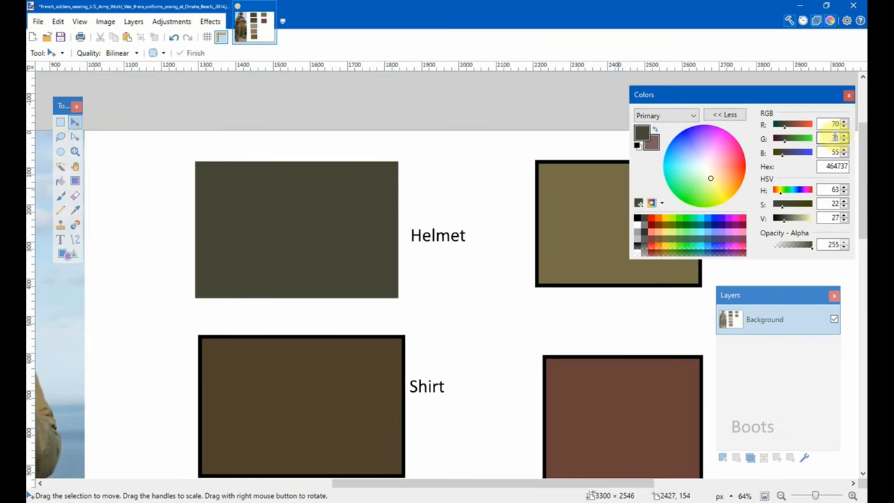
{"action": "left_click", "coordinate": [844, 135]}
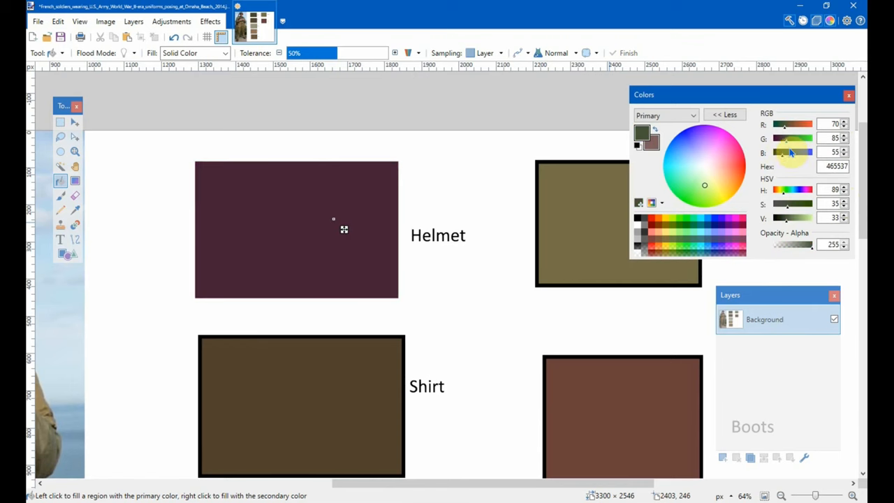
- Undo the wrong purple Helmet fill and set the greener olive 465537 for refilling it
{"action": "left_click", "coordinate": [240, 250]}
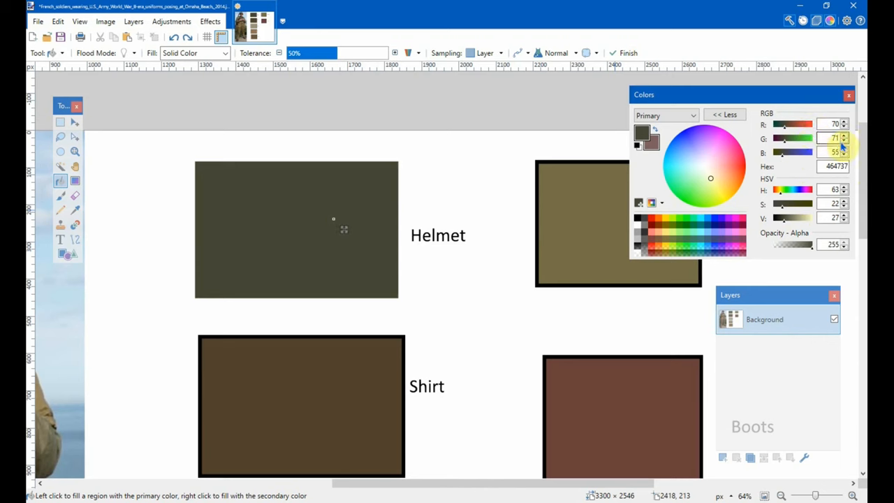
{"action": "left_click", "coordinate": [844, 136]}
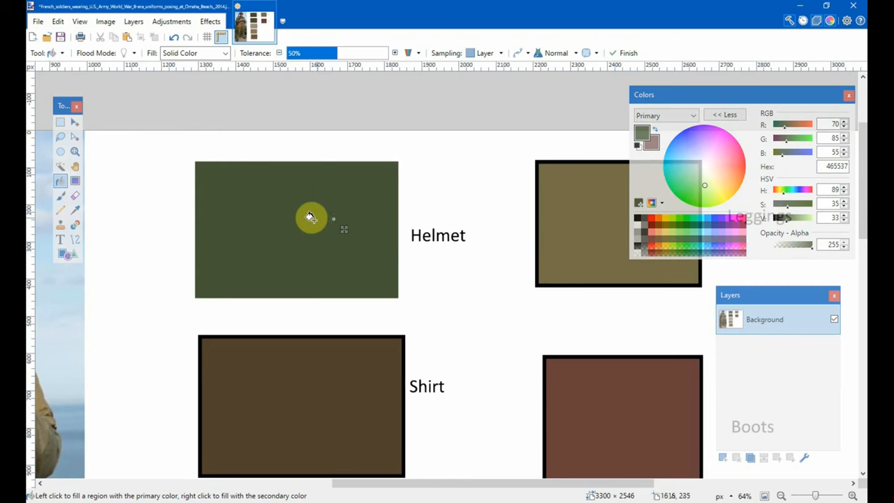
{"action": "mouse_move", "coordinate": [366, 285]}
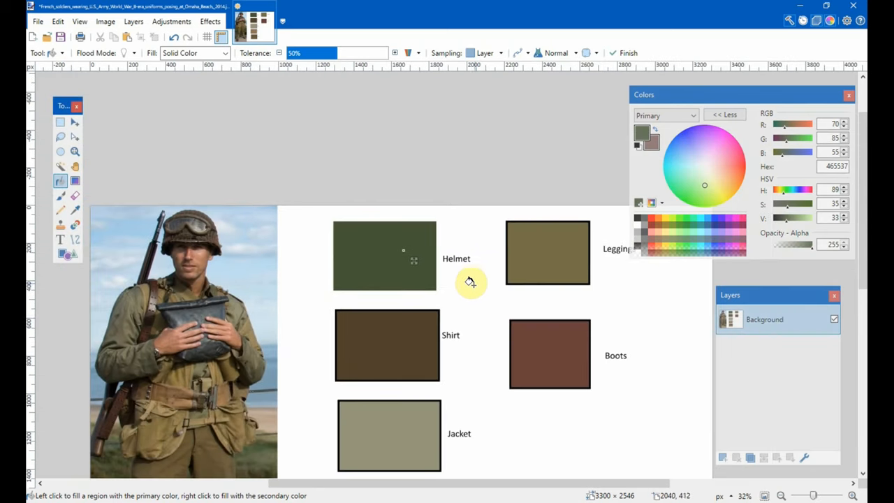
{"action": "scroll", "scroll_direction": "down", "scroll_amount": 3}
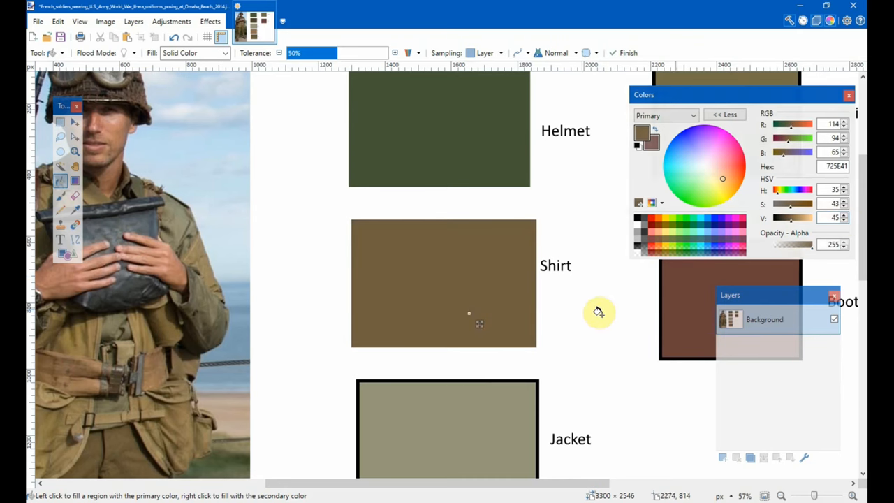
{"action": "mouse_move", "coordinate": [578, 306]}
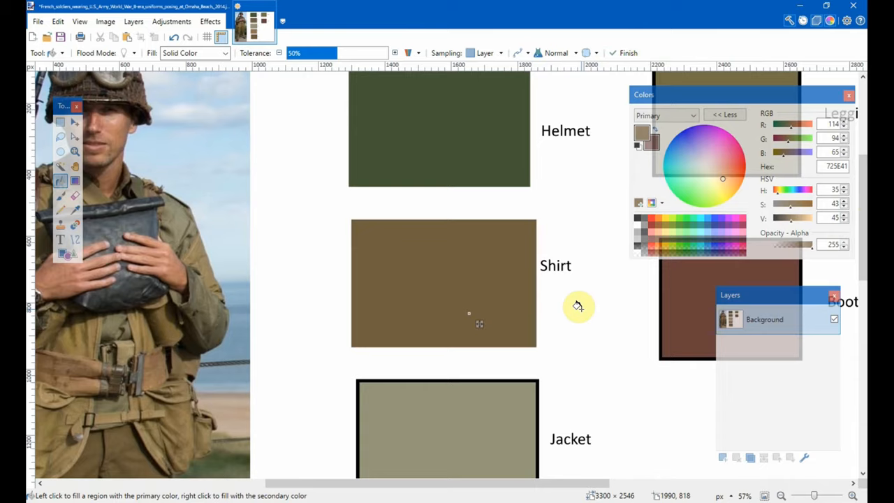
- Scroll the canvas to bring the Jacket, Belt and Pants swatches into view for refilling
{"action": "scroll", "scroll_direction": "down", "scroll_amount": 3}
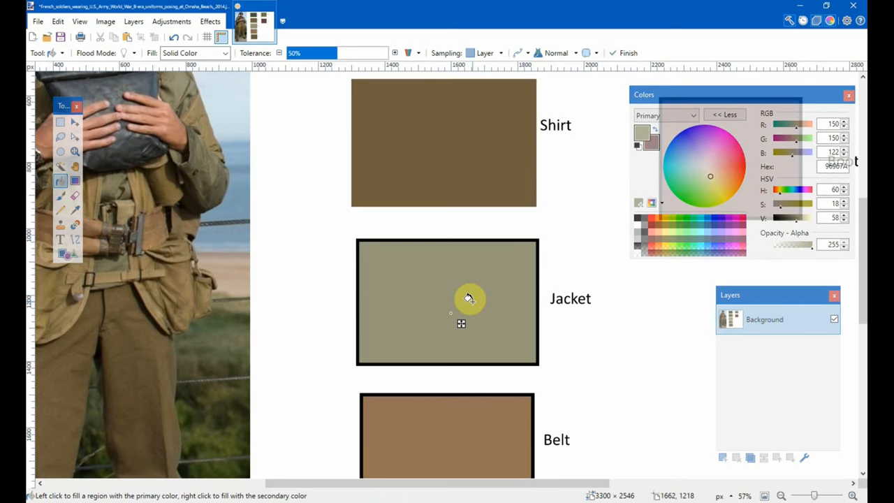
{"action": "scroll", "scroll_direction": "down", "scroll_amount": 3}
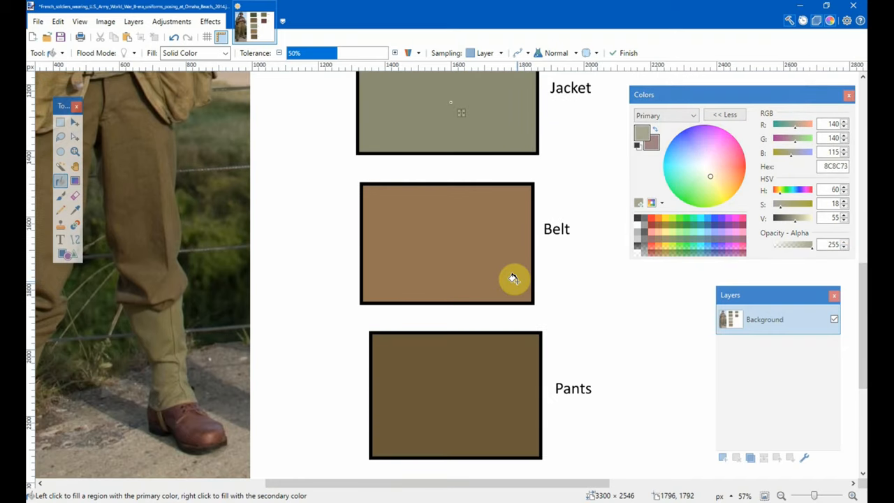
{"action": "mouse_move", "coordinate": [506, 310]}
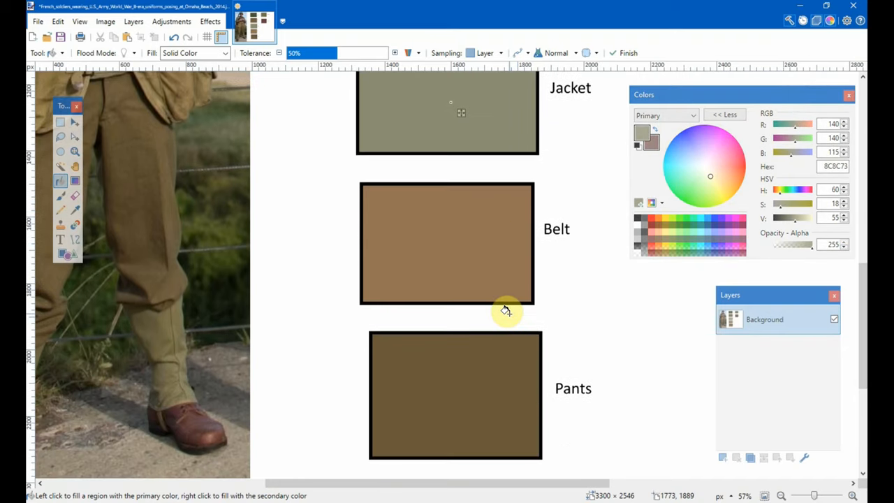
{"action": "mouse_move", "coordinate": [614, 315]}
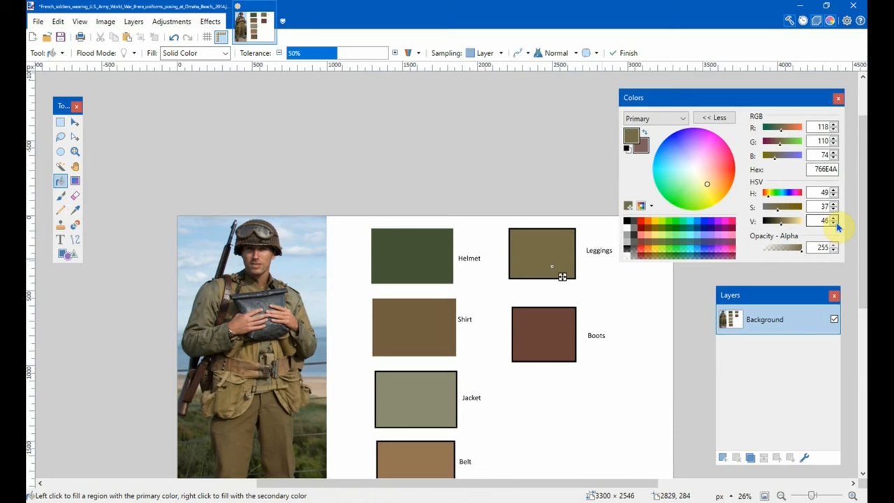
- Raise the HSV Value to 60 for a paler khaki 998E60 Leggings colour
{"action": "left_click", "coordinate": [833, 218]}
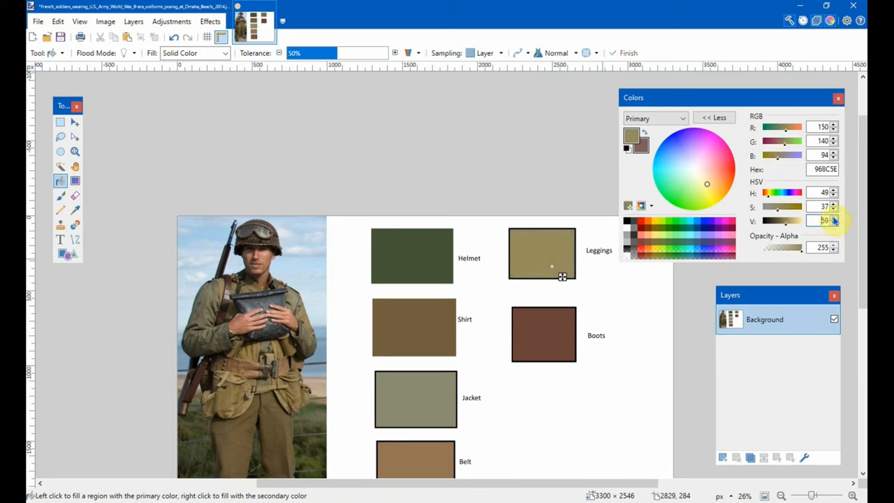
{"action": "scroll", "scroll_direction": "down", "scroll_amount": 3}
{"action": "type", "text": "60"}
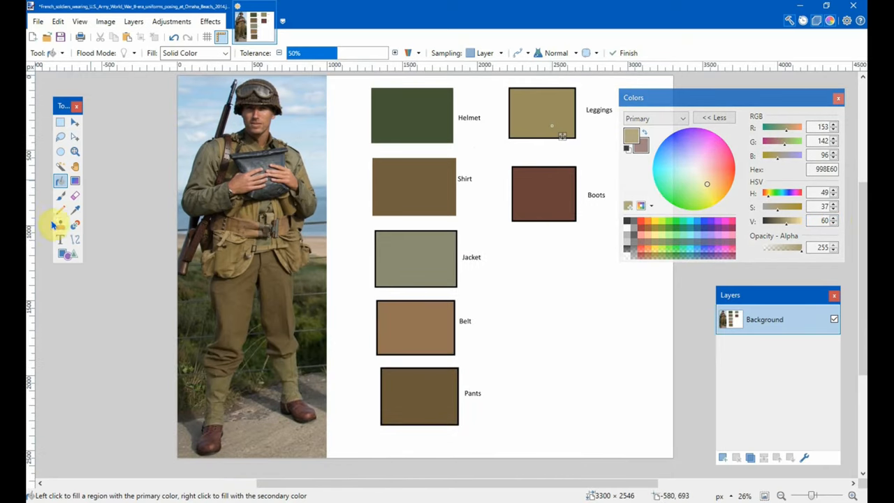
{"action": "mouse_move", "coordinate": [532, 304]}
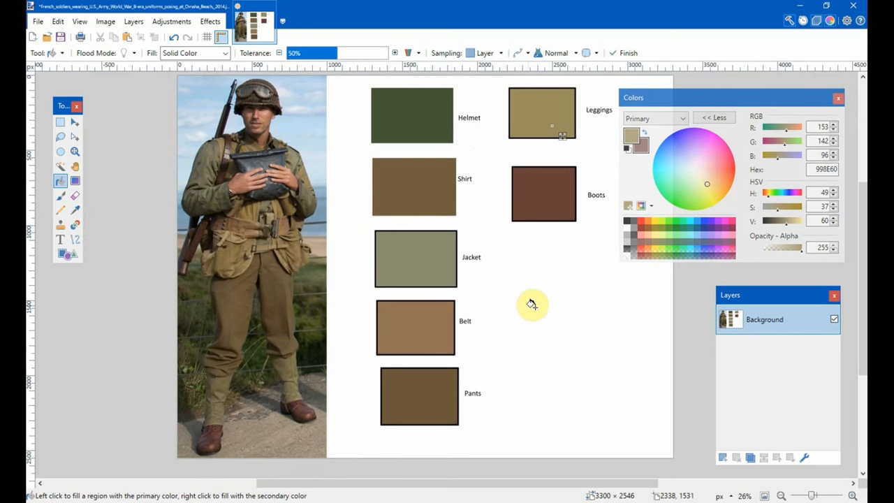
{"action": "mouse_move", "coordinate": [604, 262]}
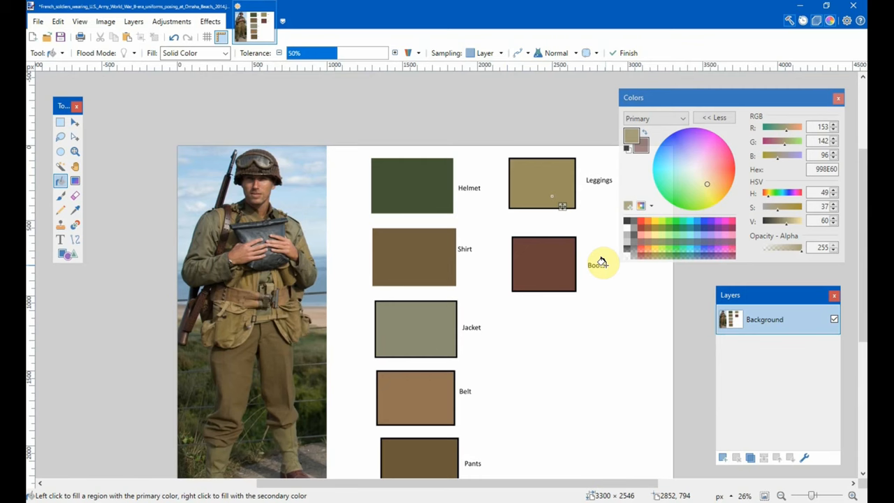
{"action": "mouse_move", "coordinate": [612, 324]}
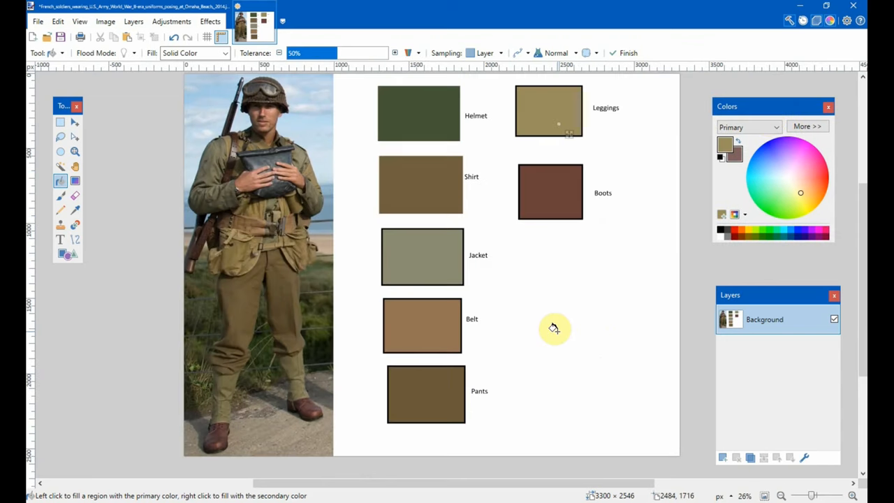
{"action": "mouse_move", "coordinate": [537, 307]}
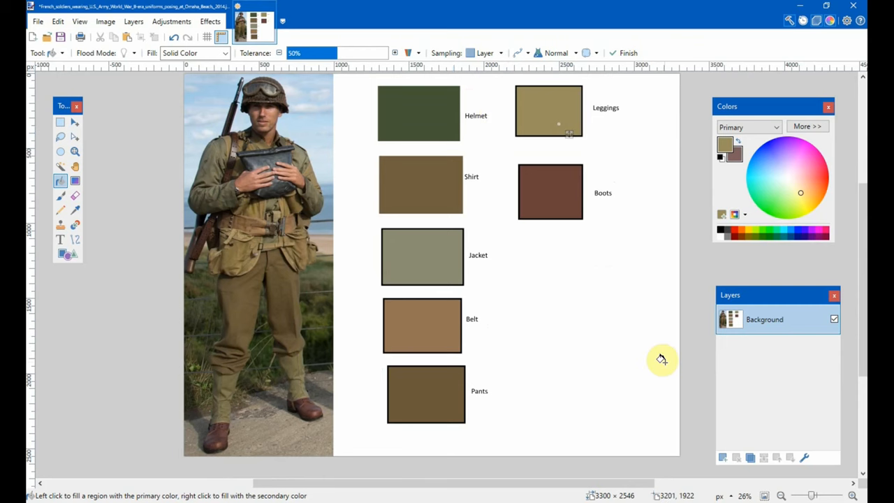
{"action": "mouse_move", "coordinate": [662, 360]}
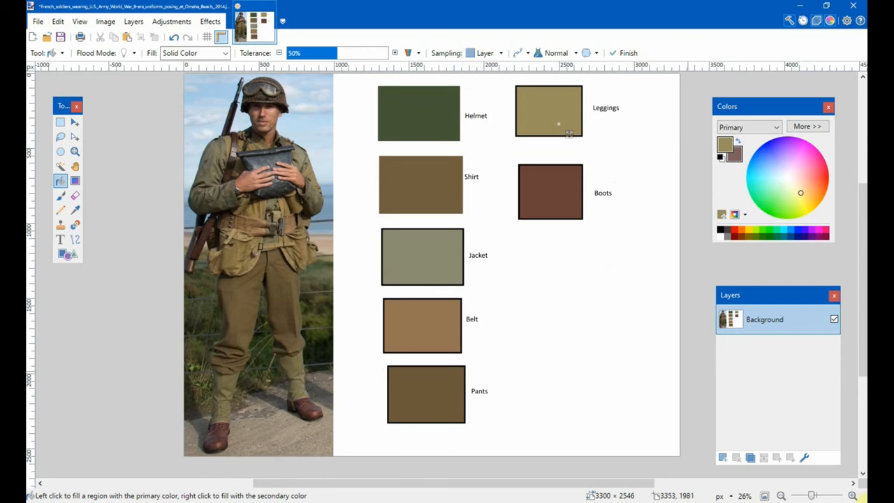